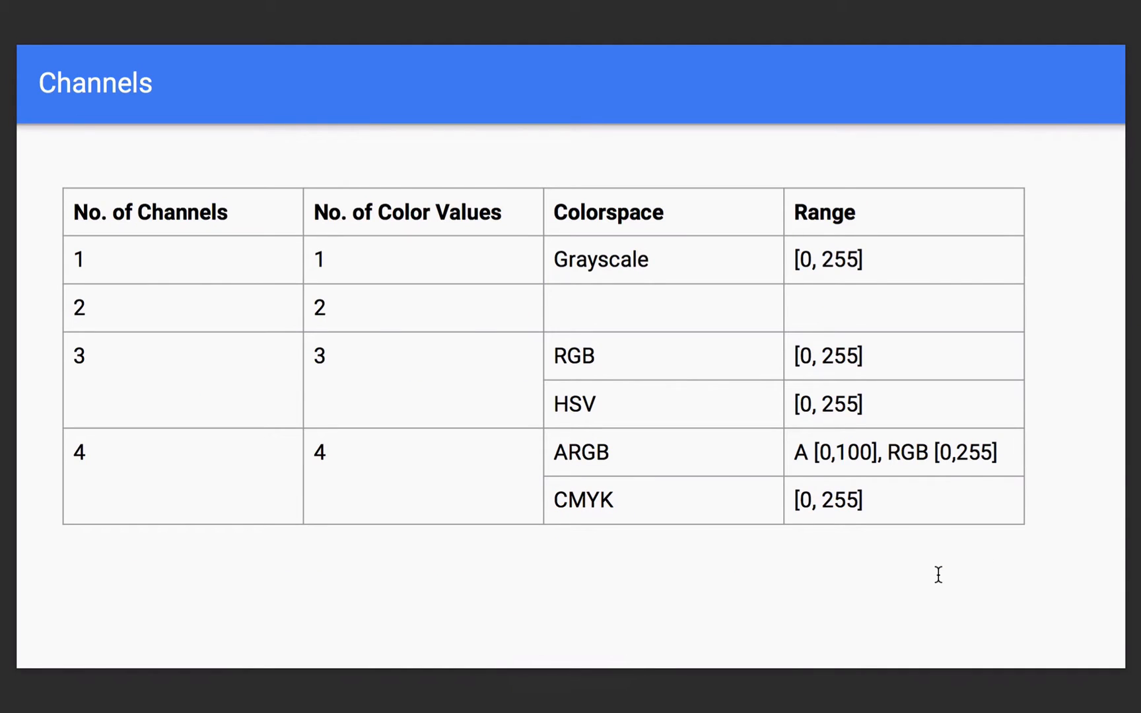
pyautogui.moveTo(192, 192)
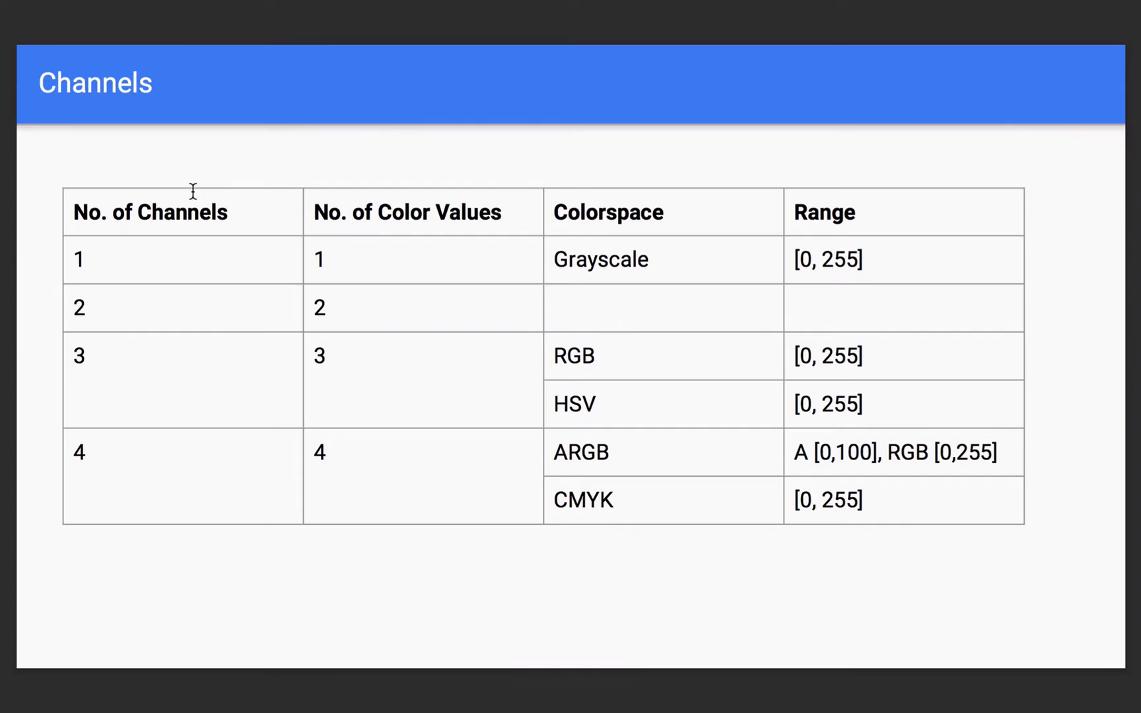
pyautogui.moveTo(102, 258)
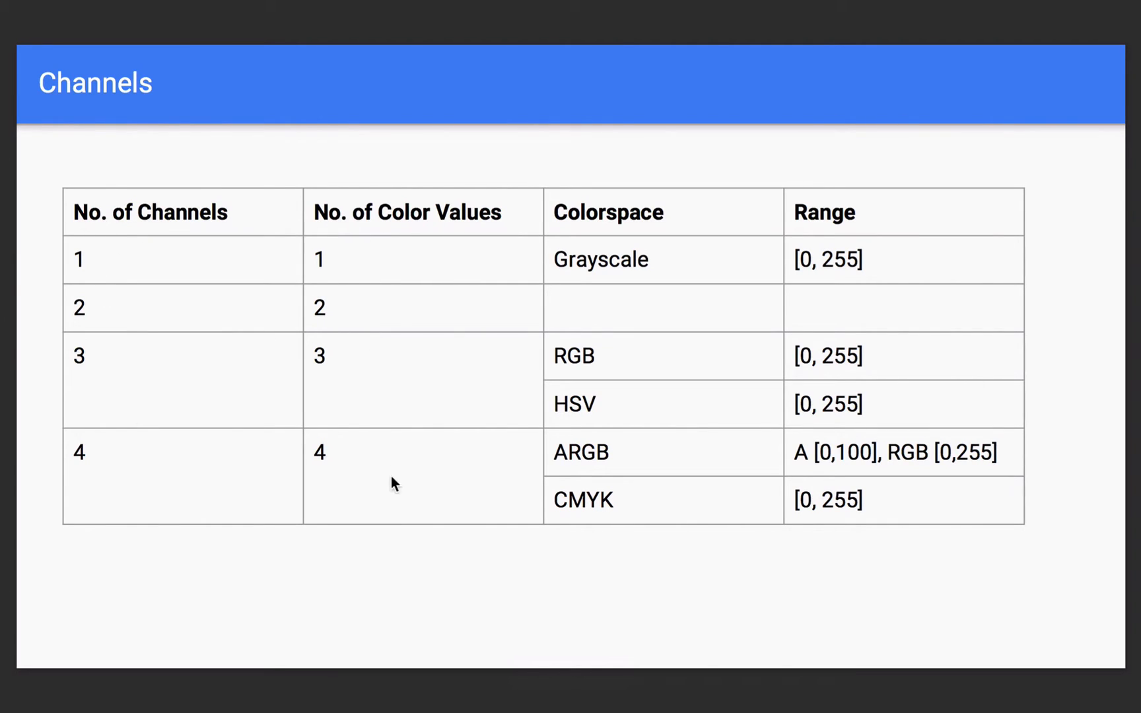
pyautogui.moveTo(398, 493)
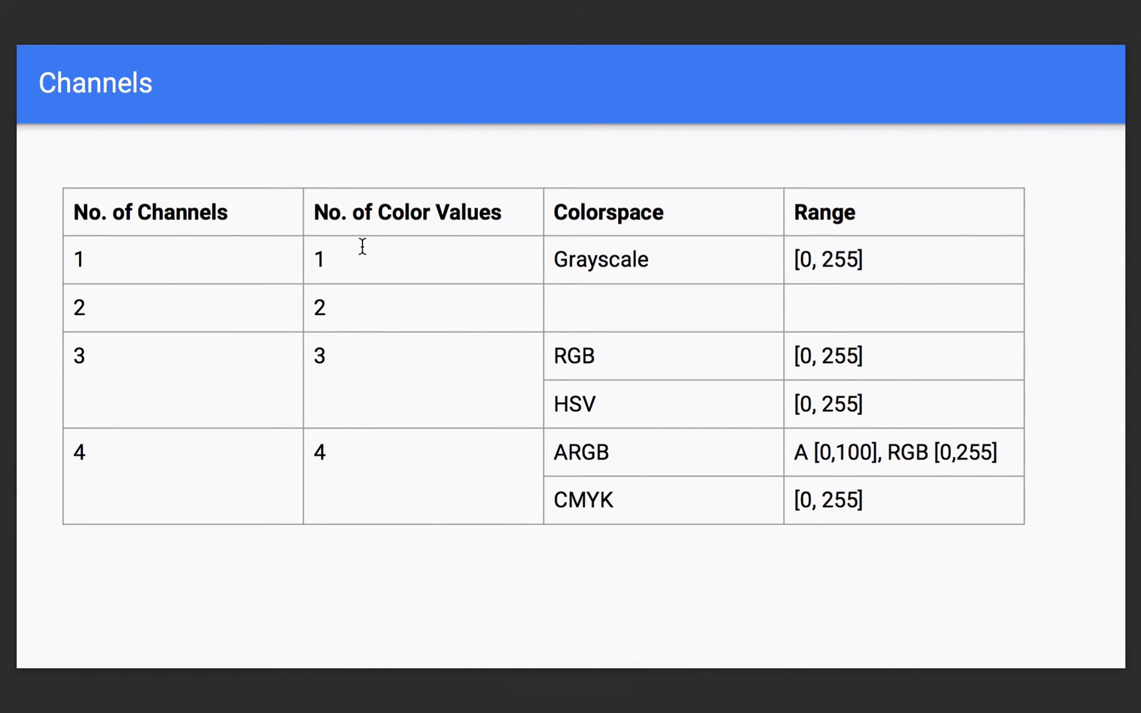
pyautogui.moveTo(334, 268)
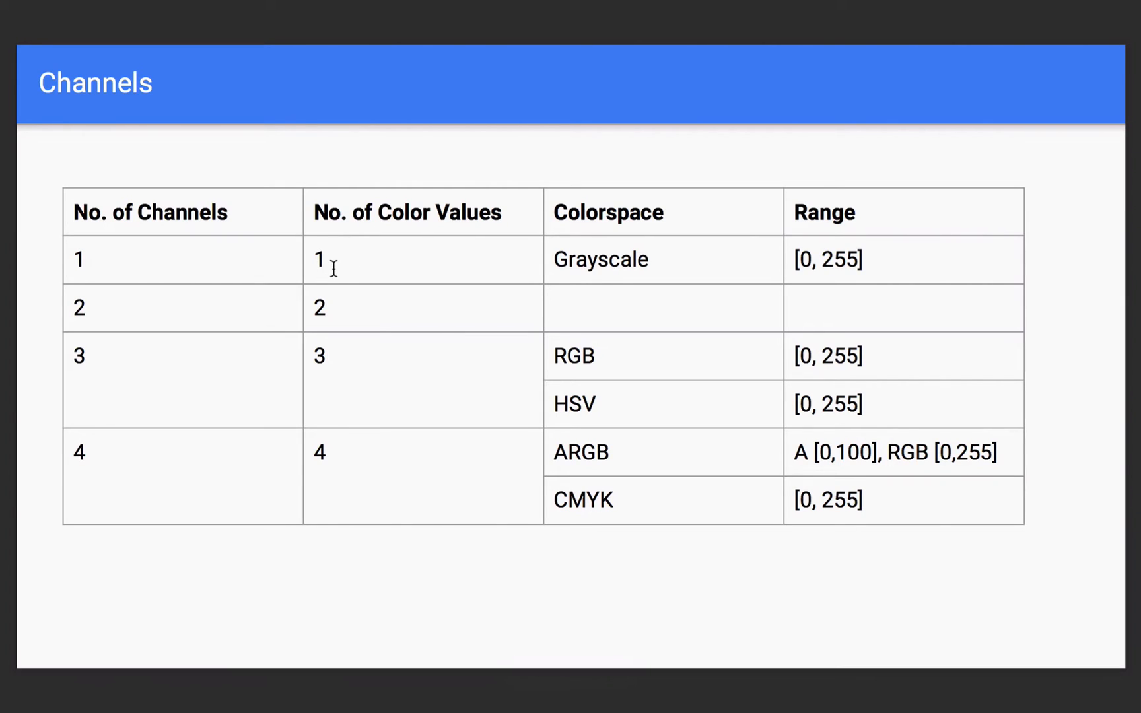
pyautogui.moveTo(640, 336)
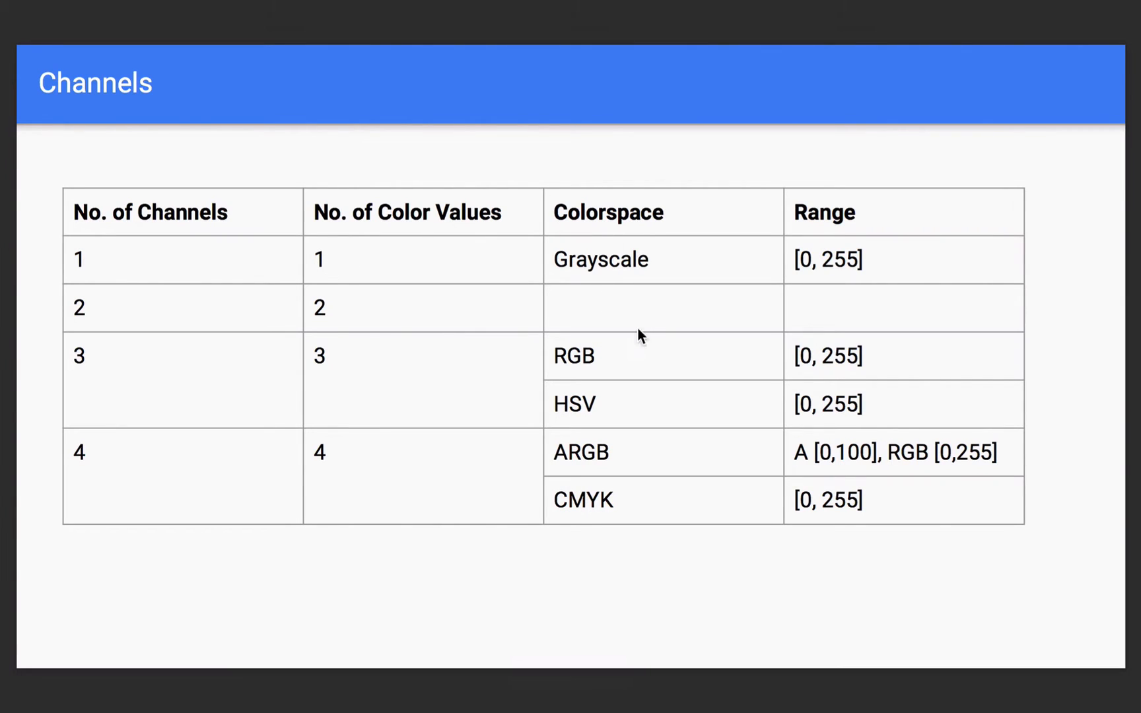
pyautogui.moveTo(700, 282)
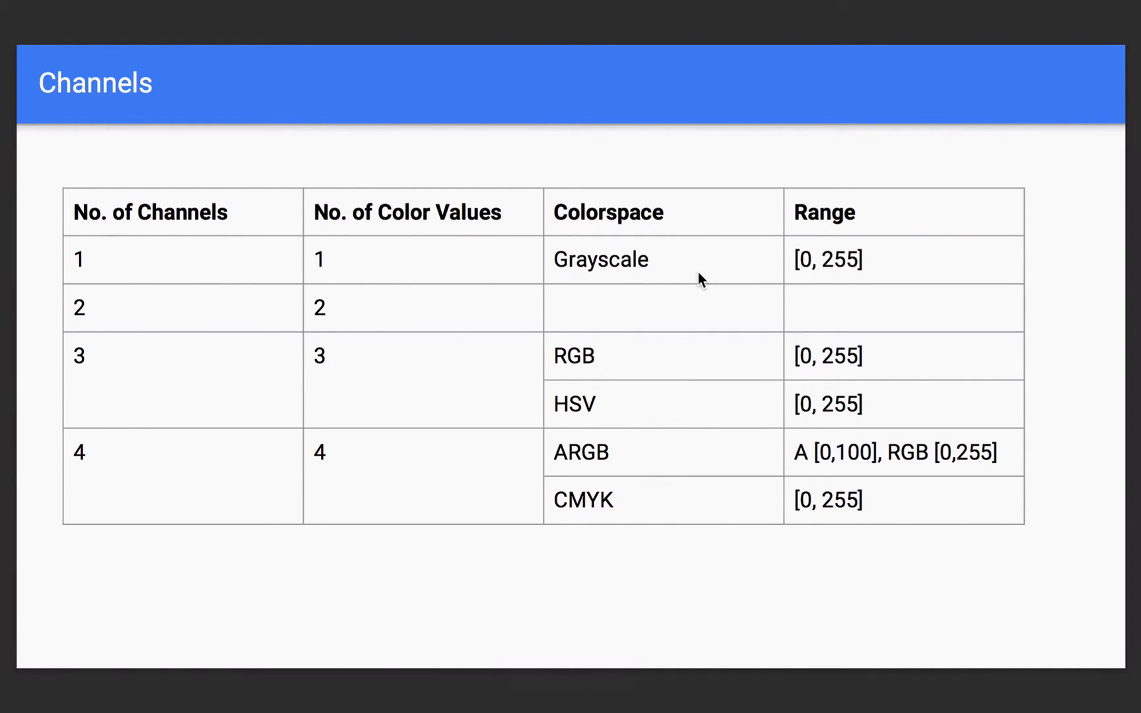
pyautogui.moveTo(533, 273)
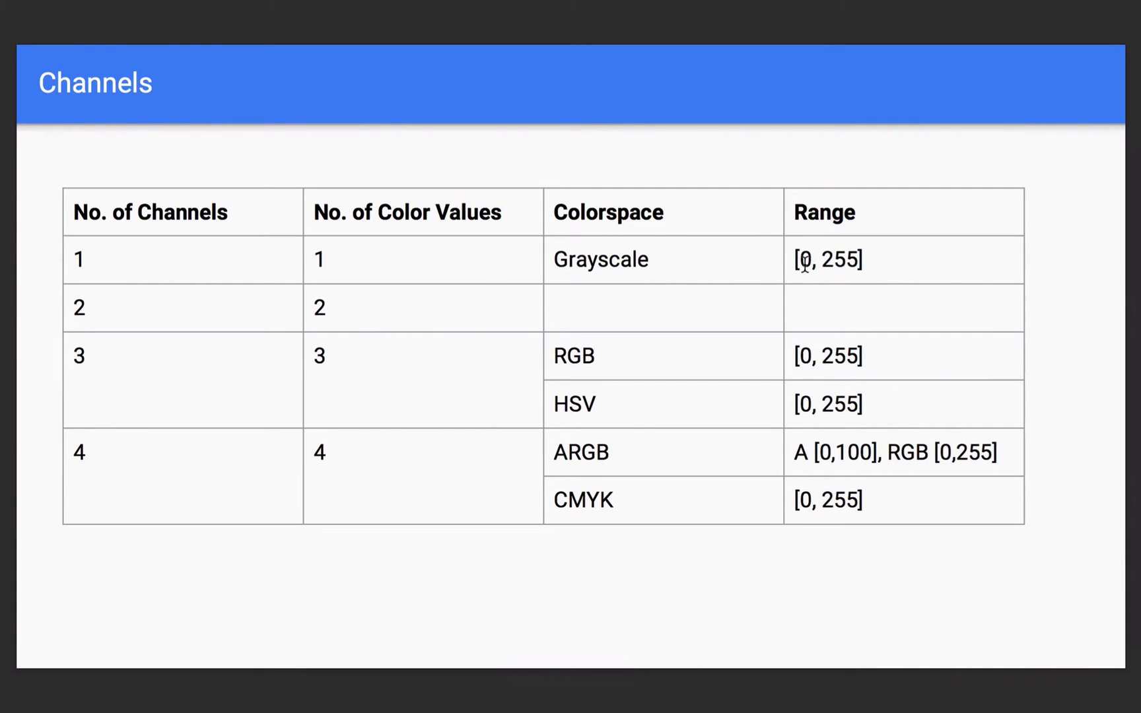
pyautogui.moveTo(838, 254)
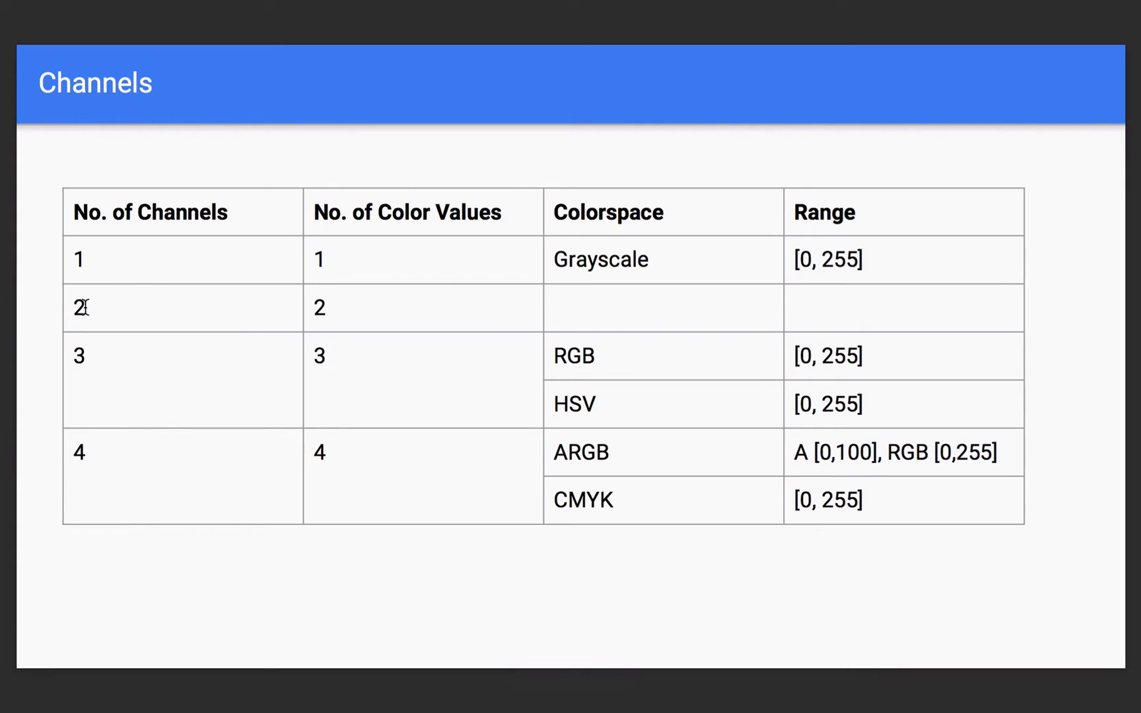
pyautogui.moveTo(589, 327)
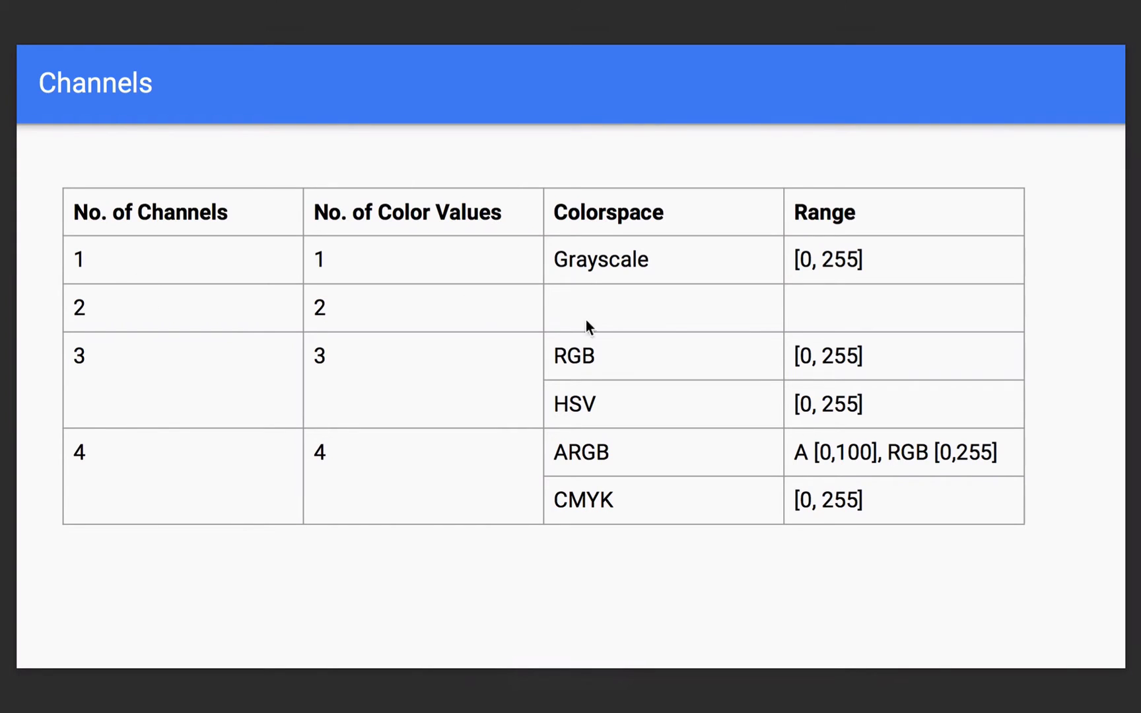
pyautogui.moveTo(204, 448)
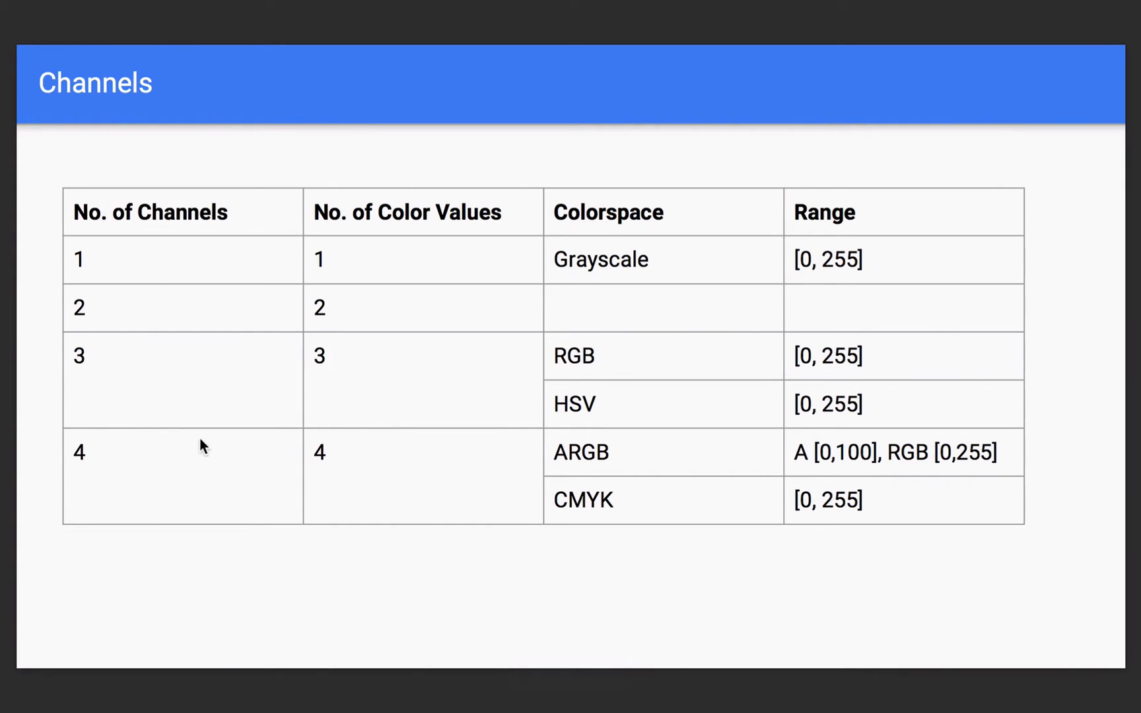
pyautogui.moveTo(218, 342)
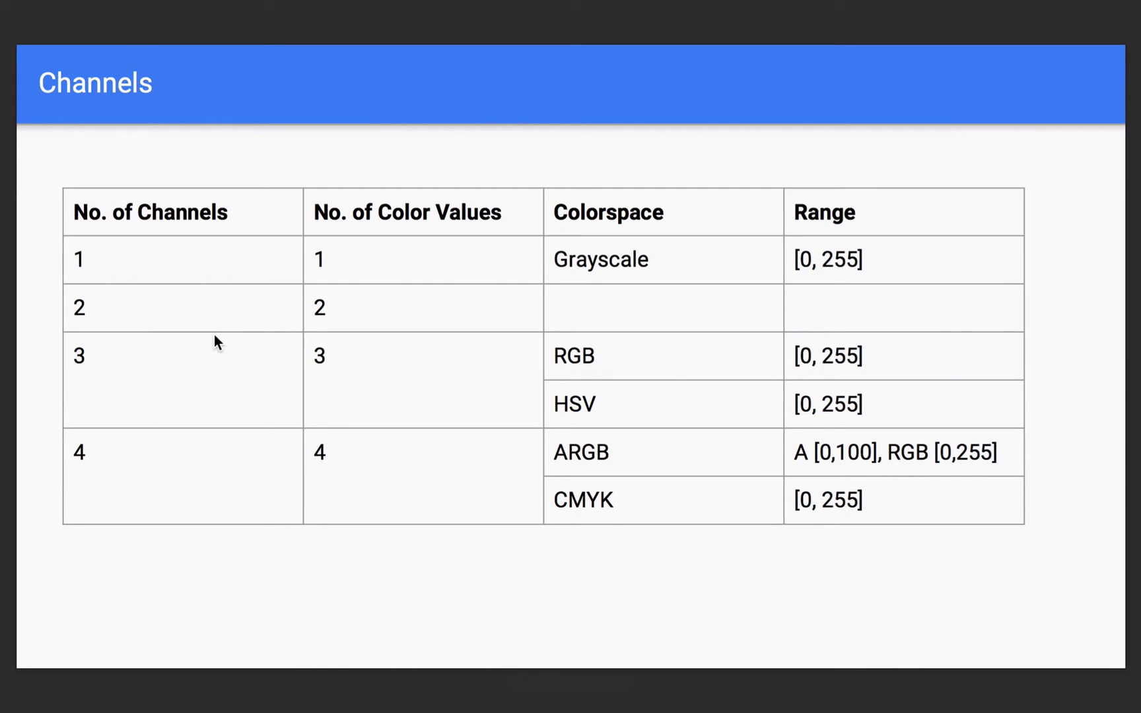
pyautogui.moveTo(585, 367)
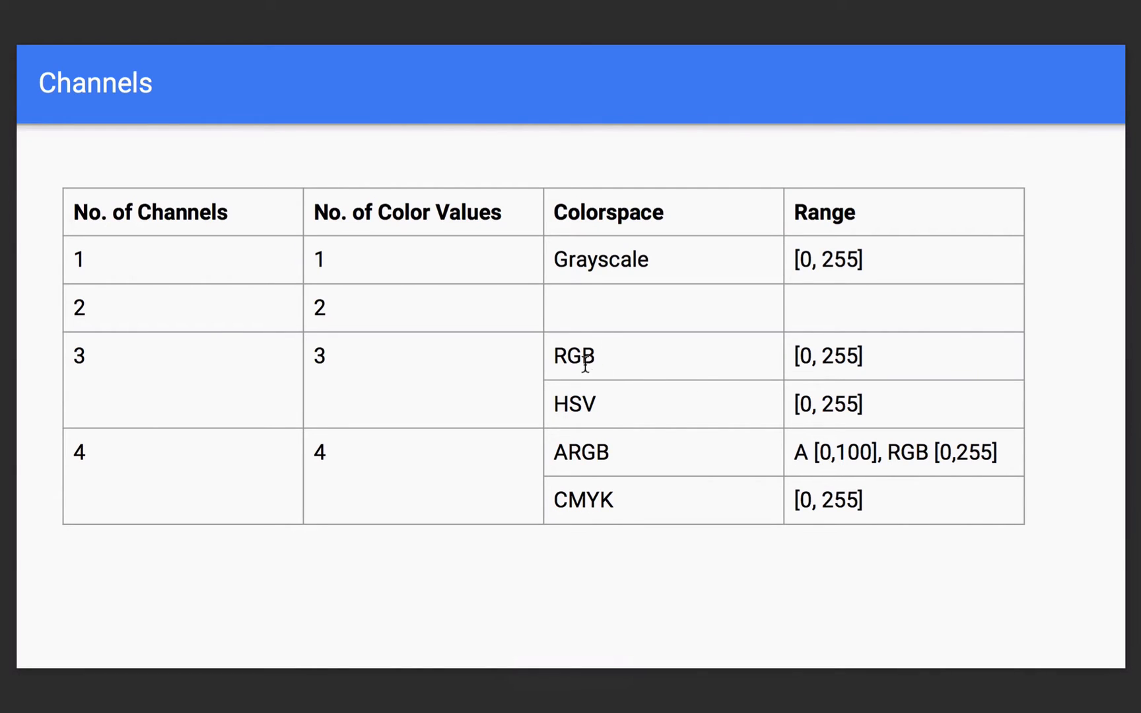
pyautogui.moveTo(567, 353)
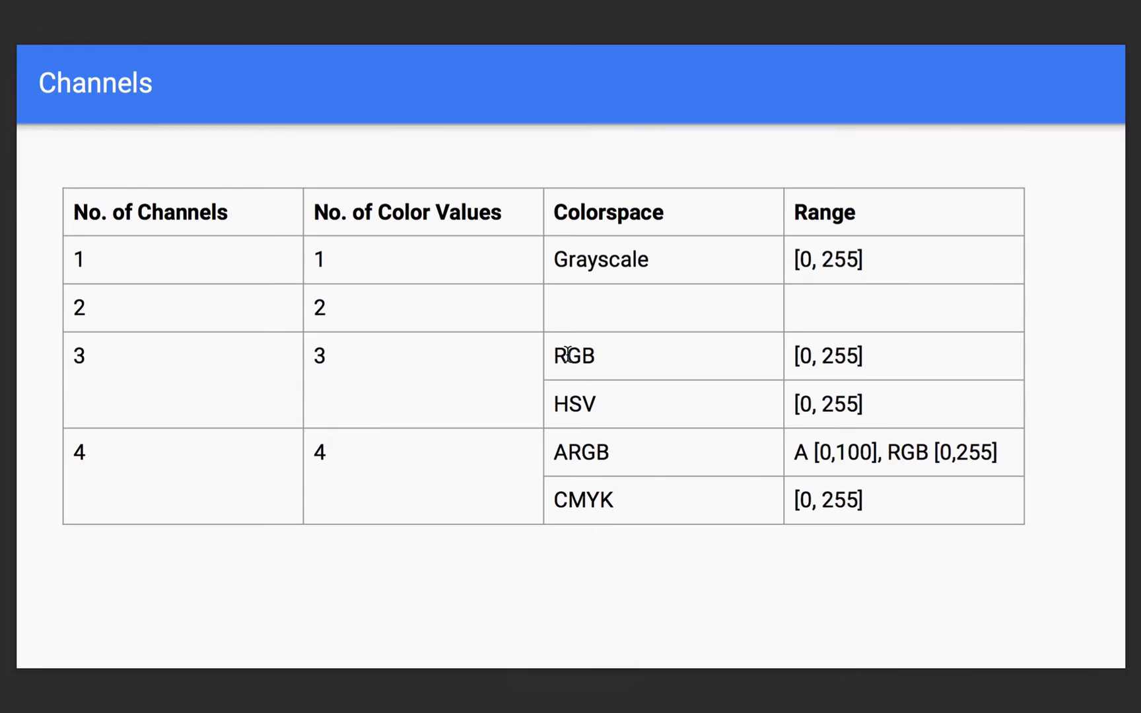
pyautogui.moveTo(592, 379)
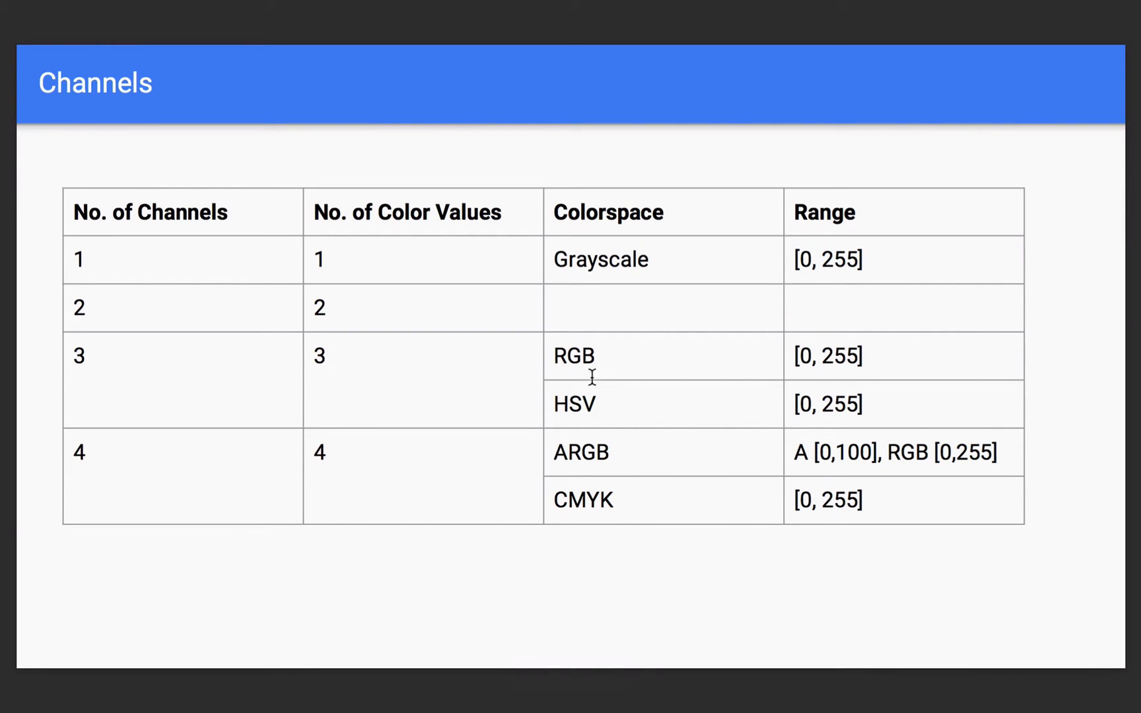
pyautogui.moveTo(809, 426)
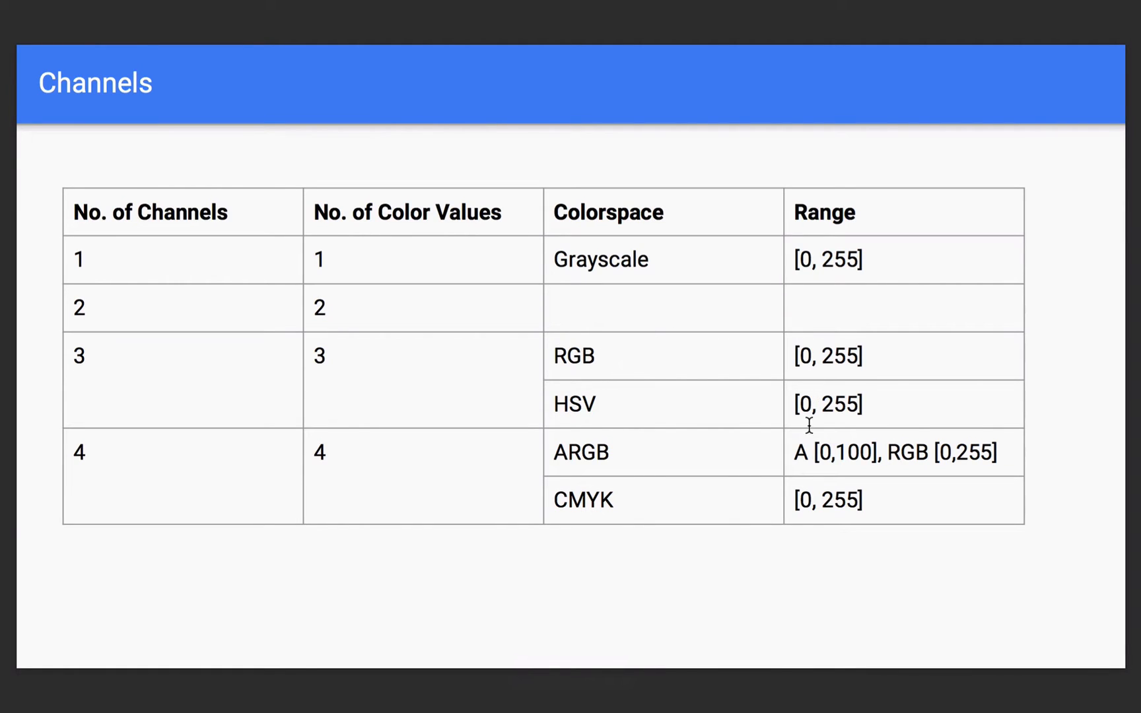
pyautogui.moveTo(591, 358)
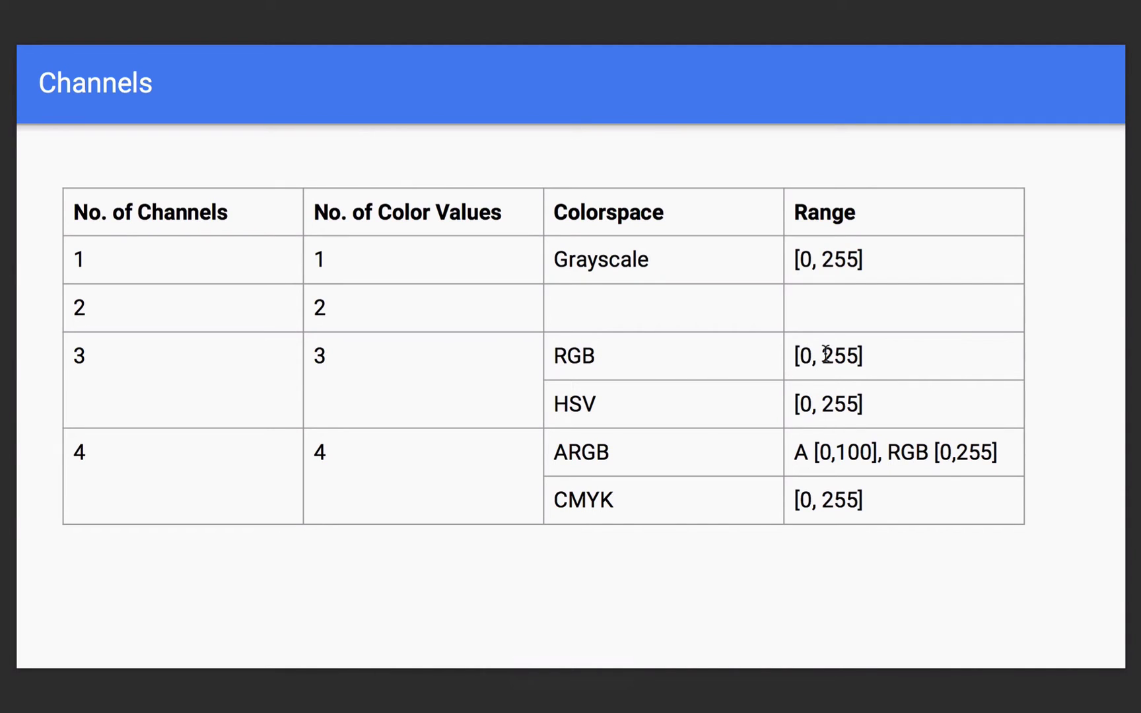
pyautogui.moveTo(621, 349)
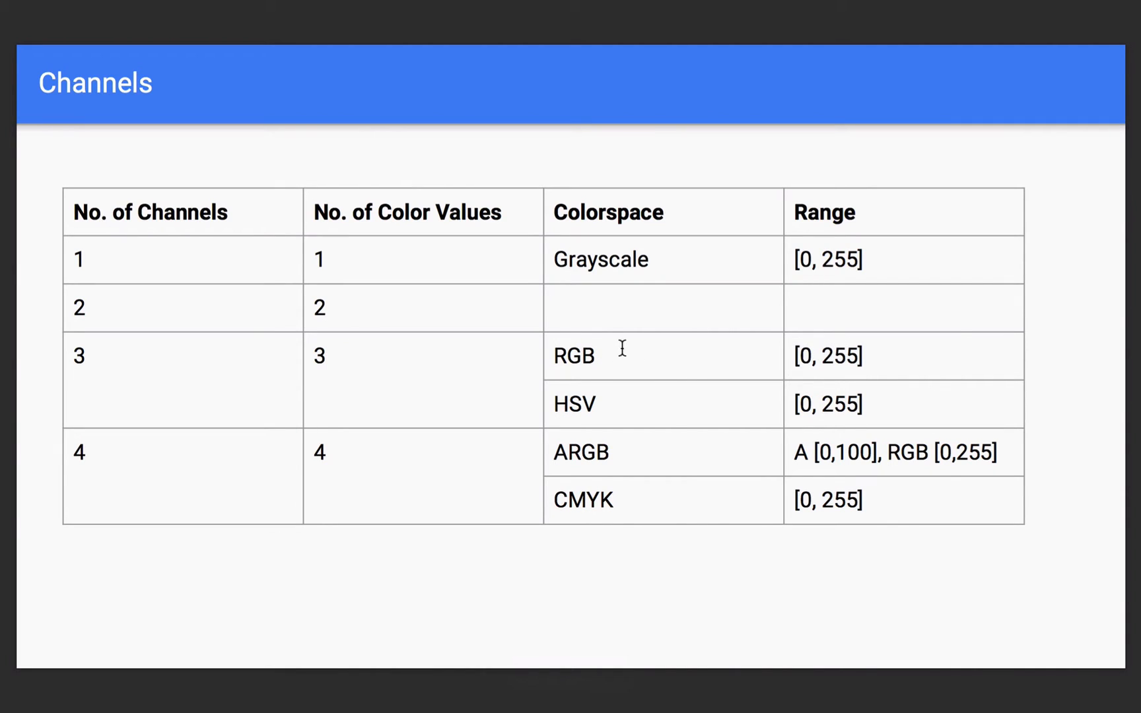
pyautogui.moveTo(591, 342)
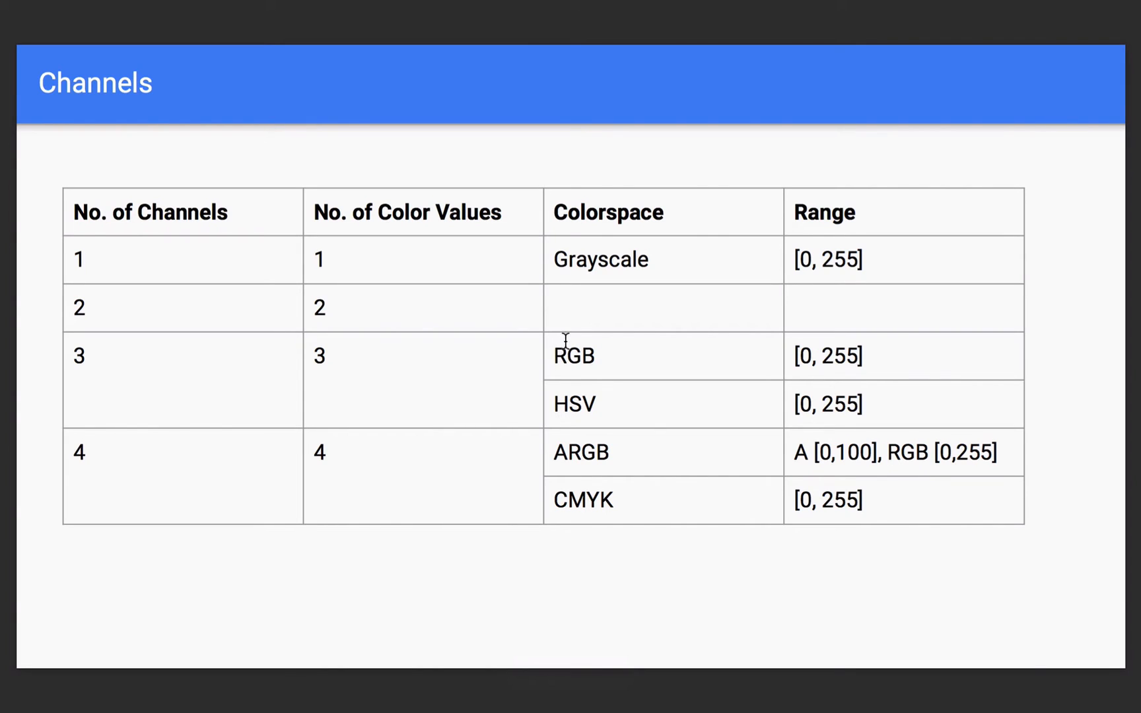
pyautogui.moveTo(585, 314)
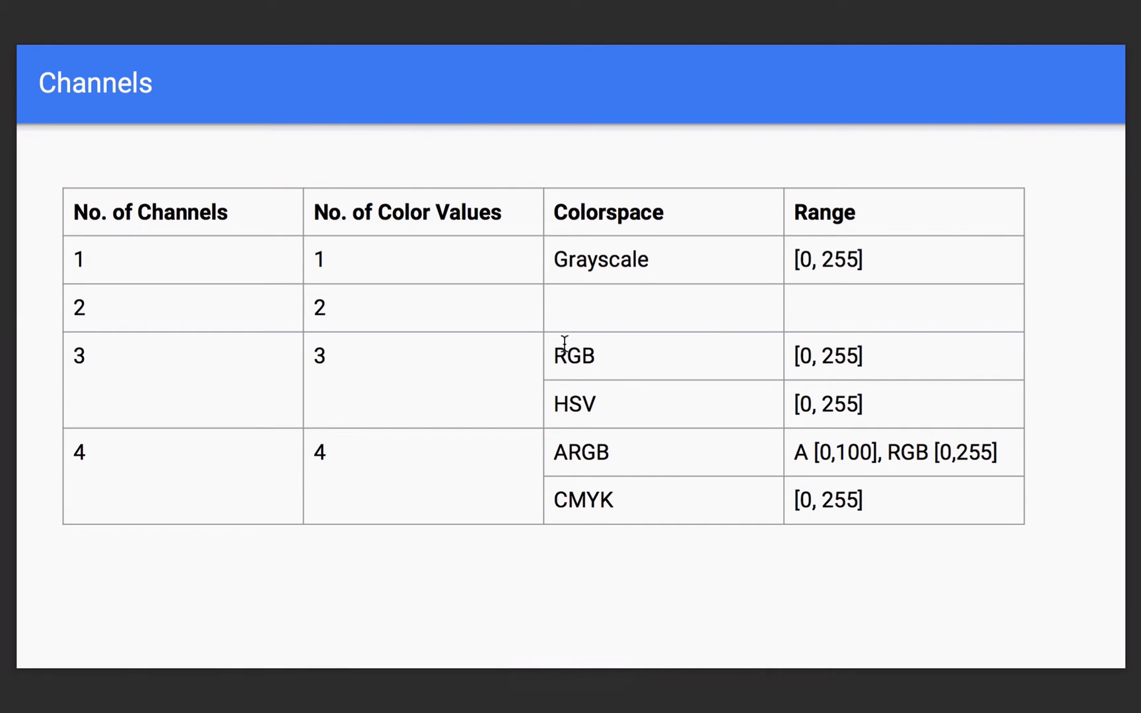
pyautogui.moveTo(544, 375)
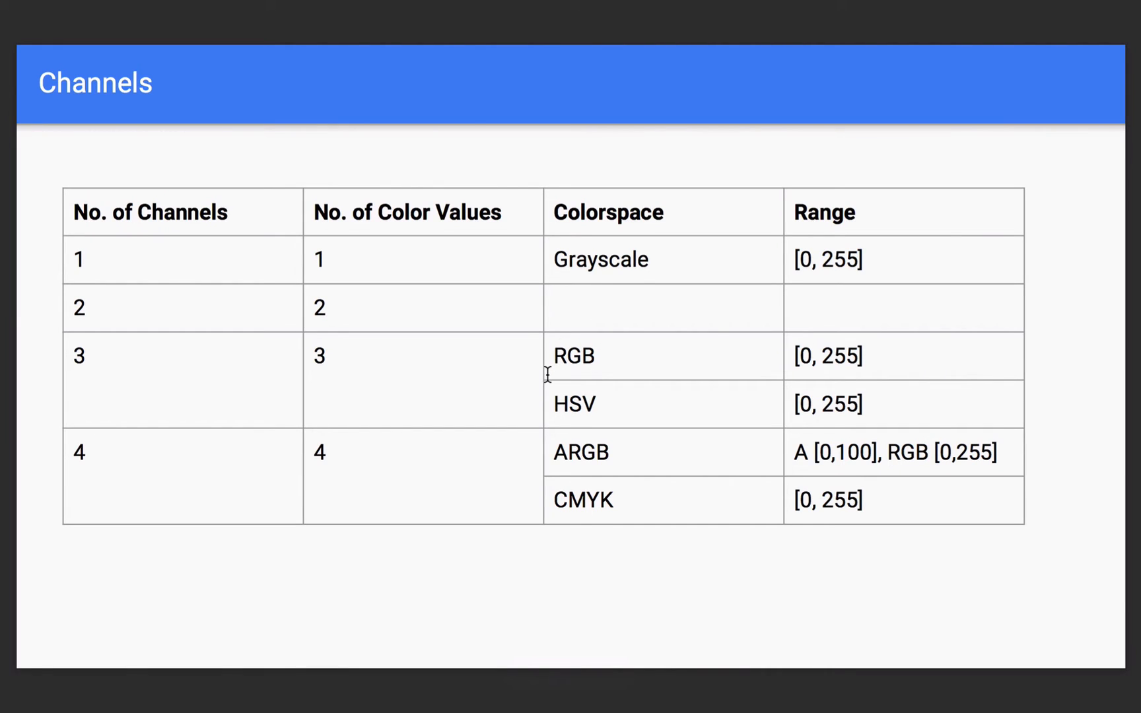
pyautogui.moveTo(555, 402)
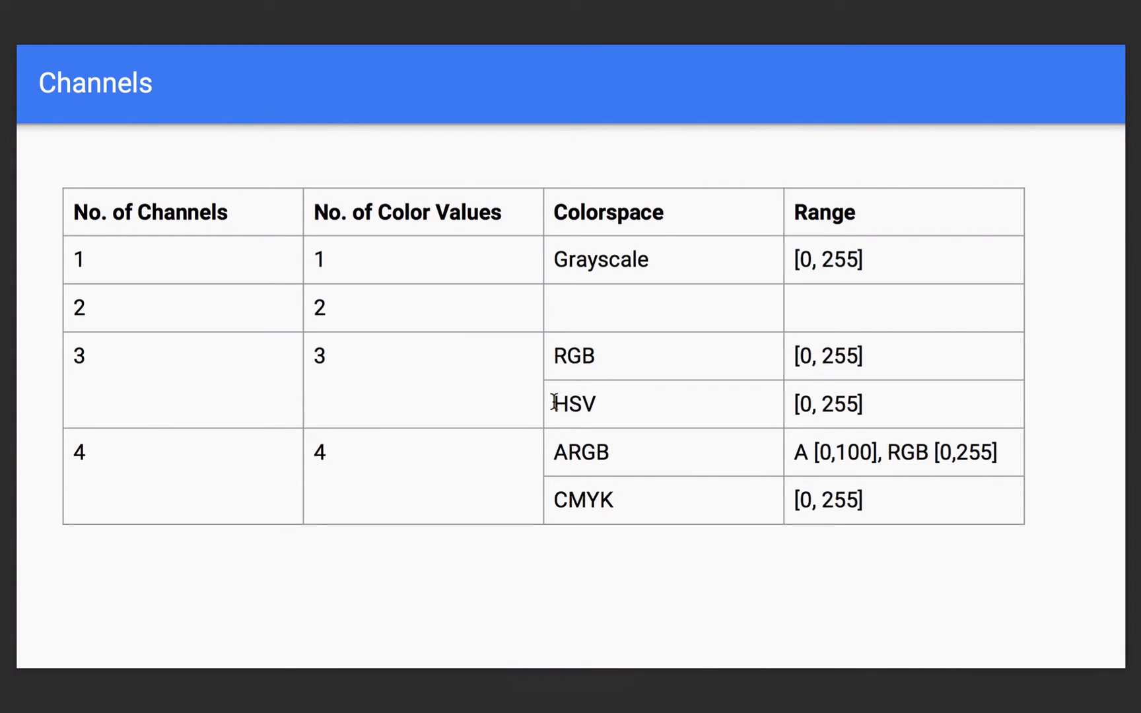
pyautogui.moveTo(654, 387)
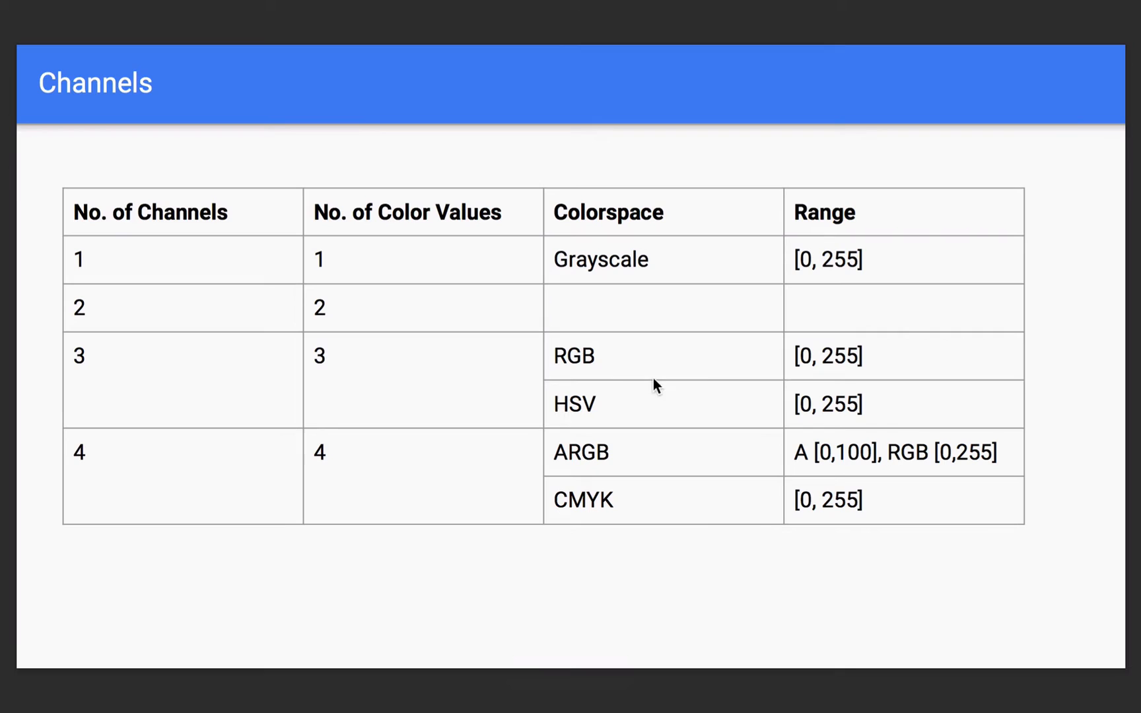
pyautogui.moveTo(635, 401)
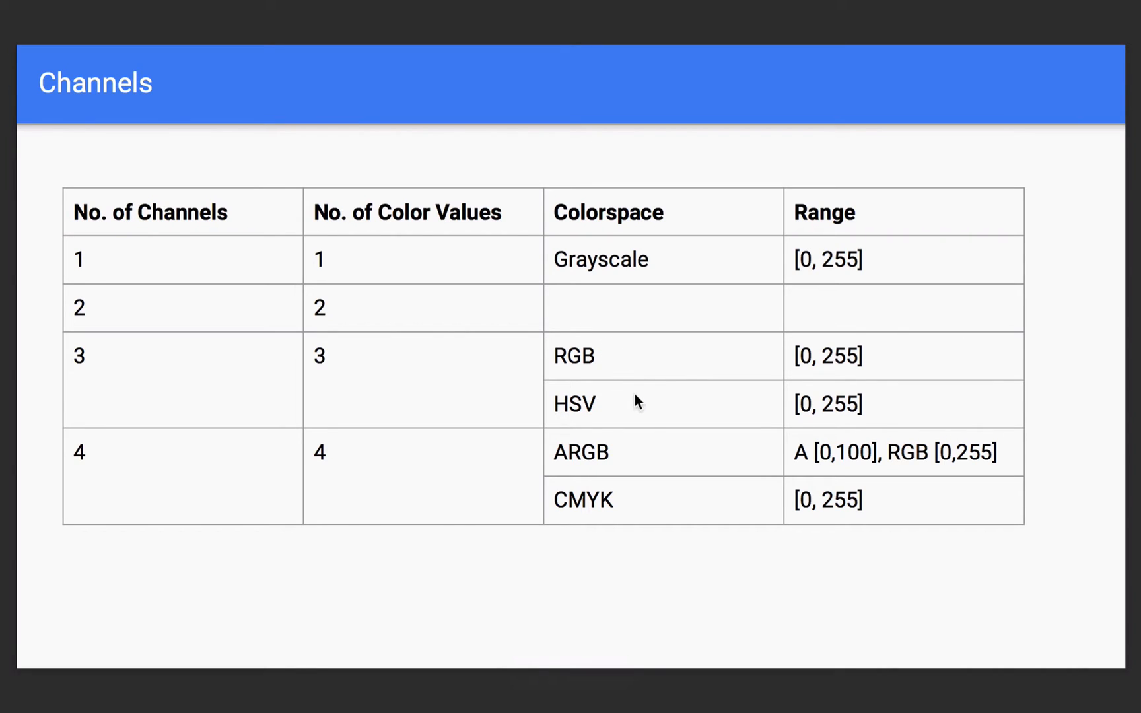
pyautogui.moveTo(645, 386)
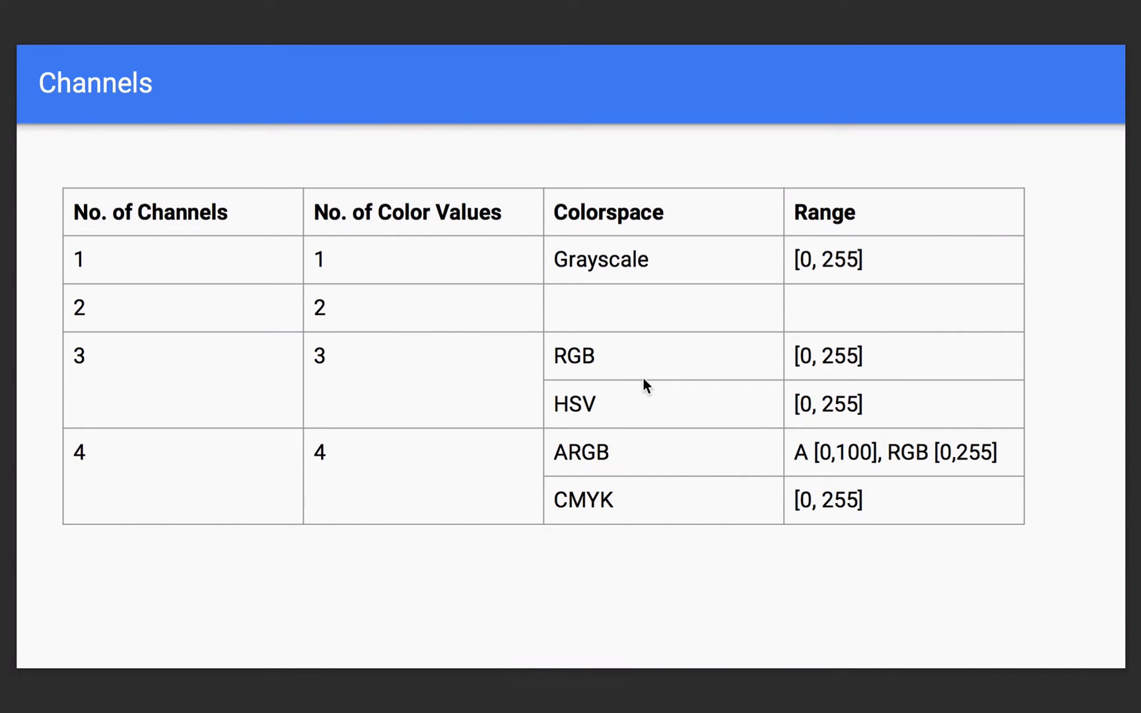
pyautogui.moveTo(559, 406)
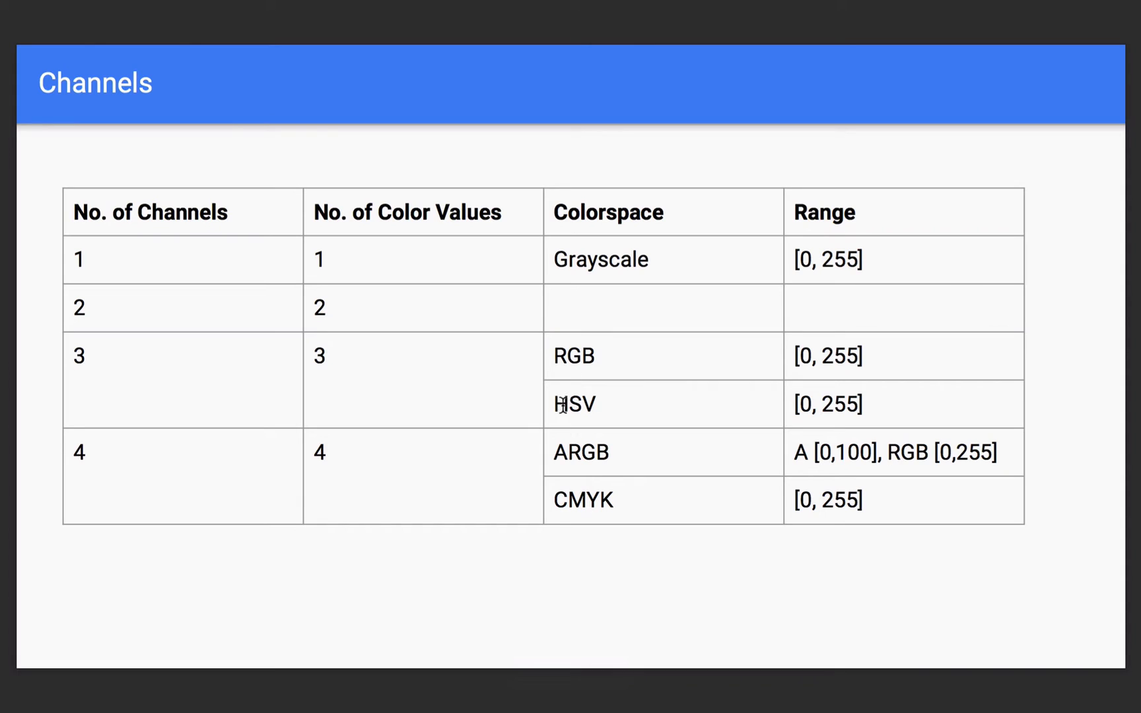
pyautogui.moveTo(548, 354)
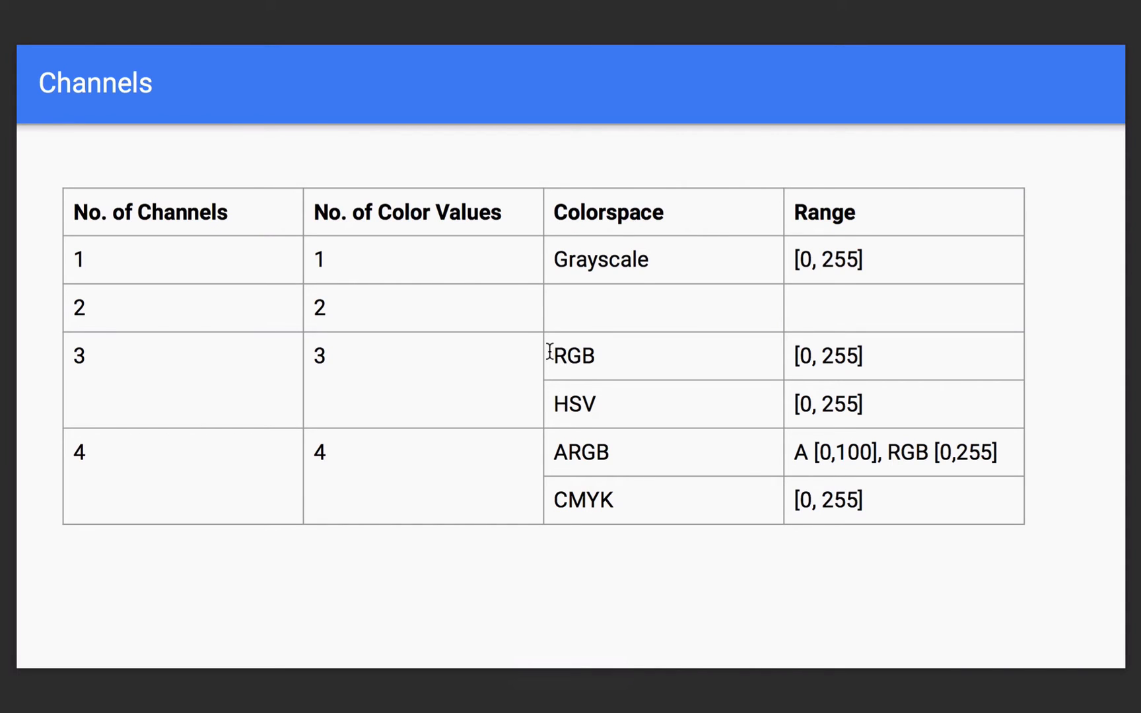
pyautogui.moveTo(608, 404)
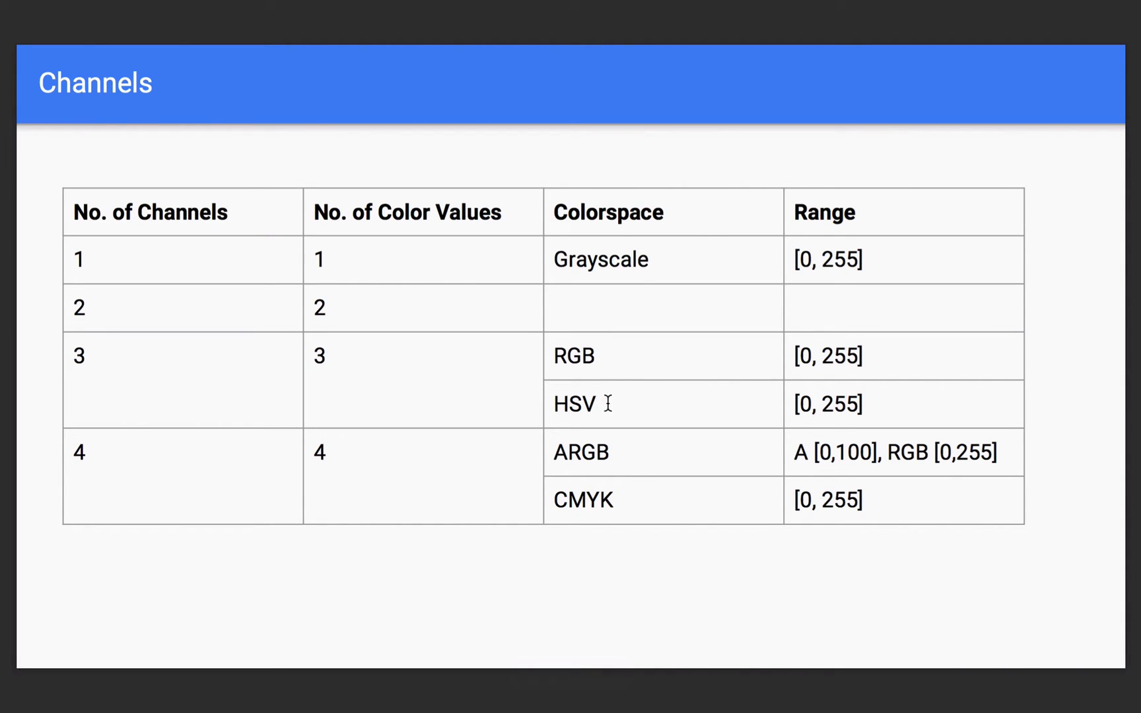
pyautogui.moveTo(621, 377)
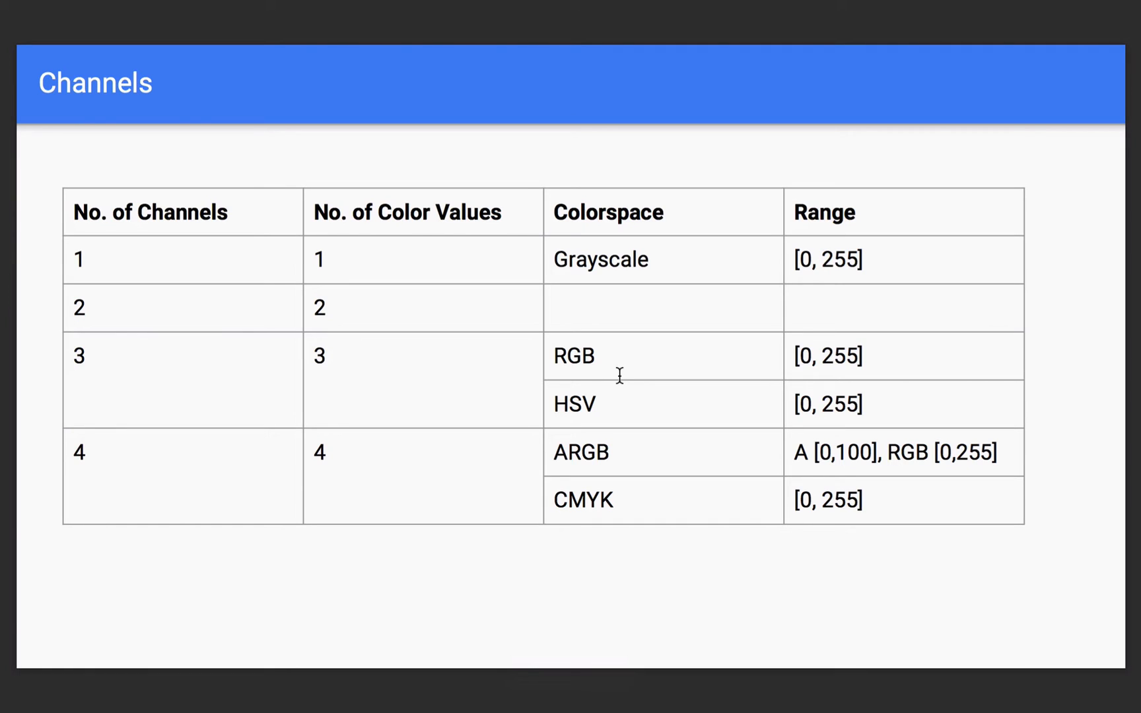
pyautogui.moveTo(627, 362)
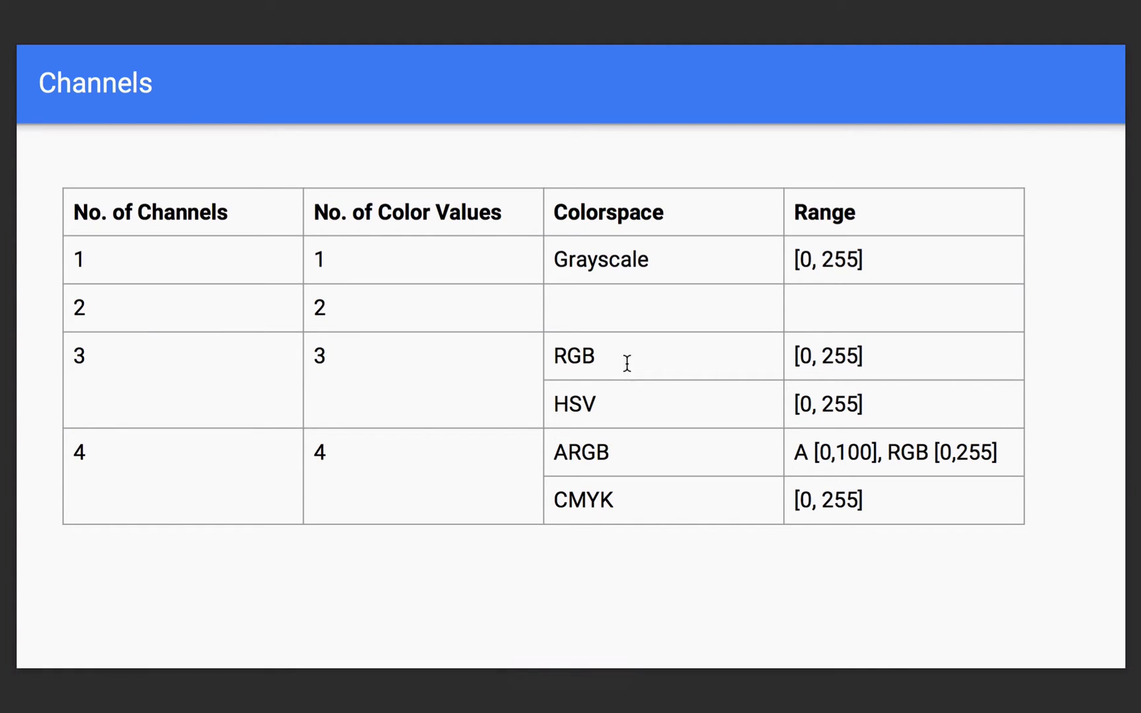
pyautogui.moveTo(633, 370)
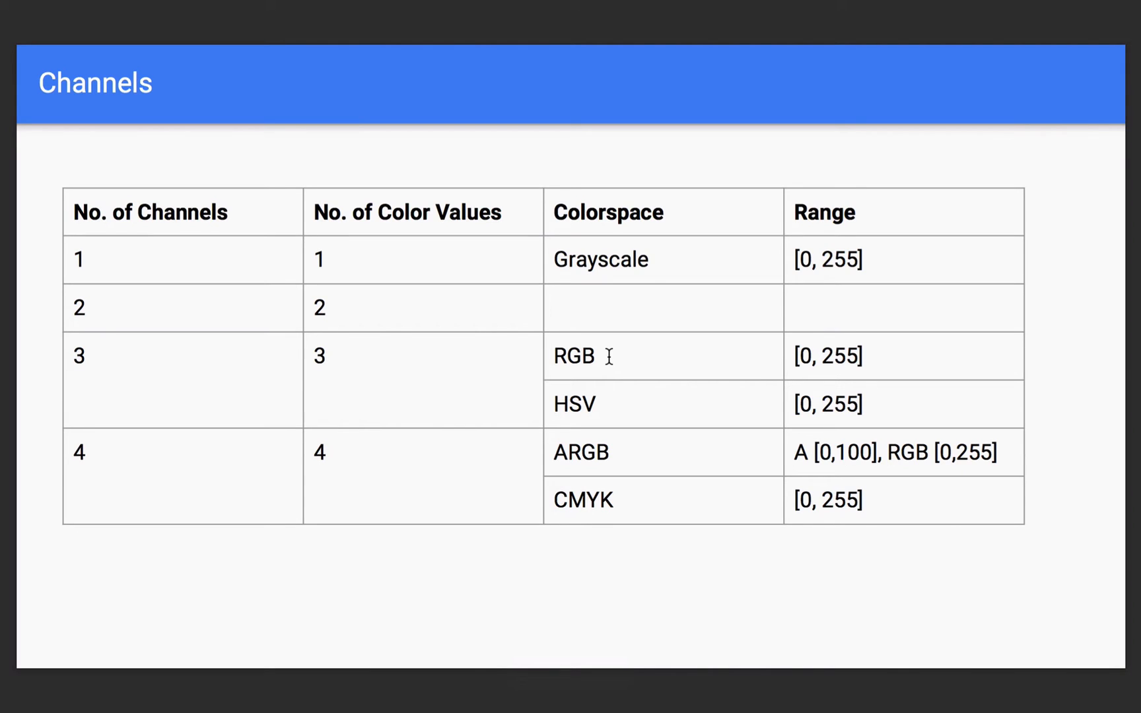
pyautogui.moveTo(562, 376)
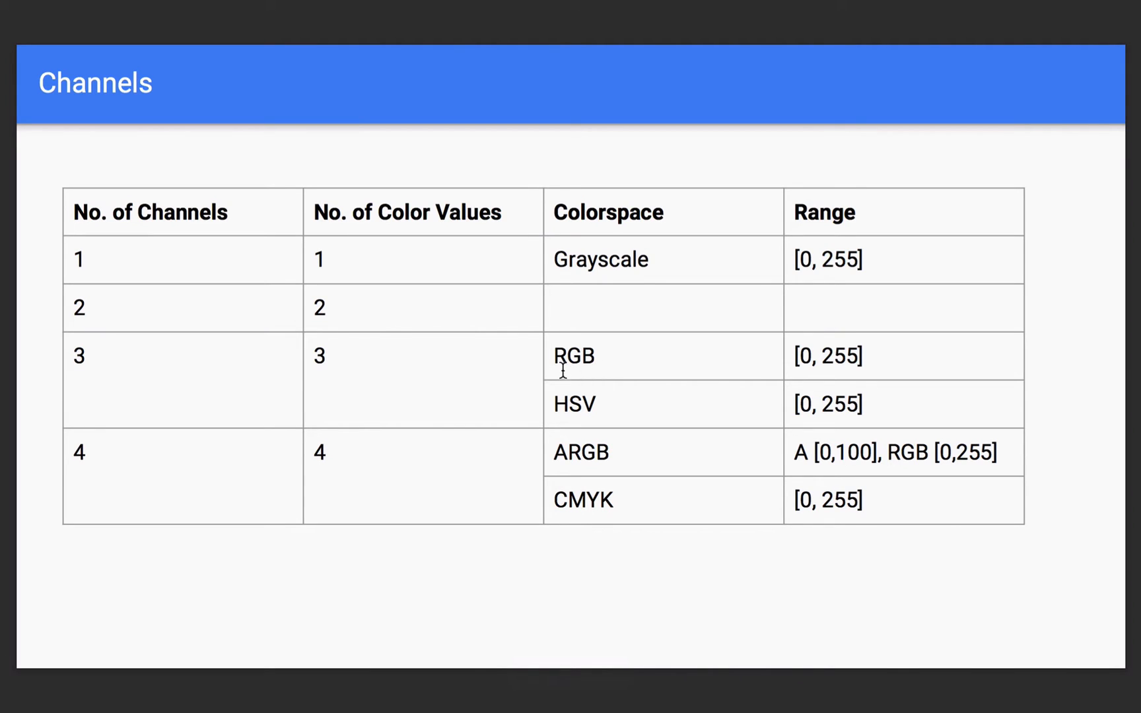
pyautogui.moveTo(609, 353)
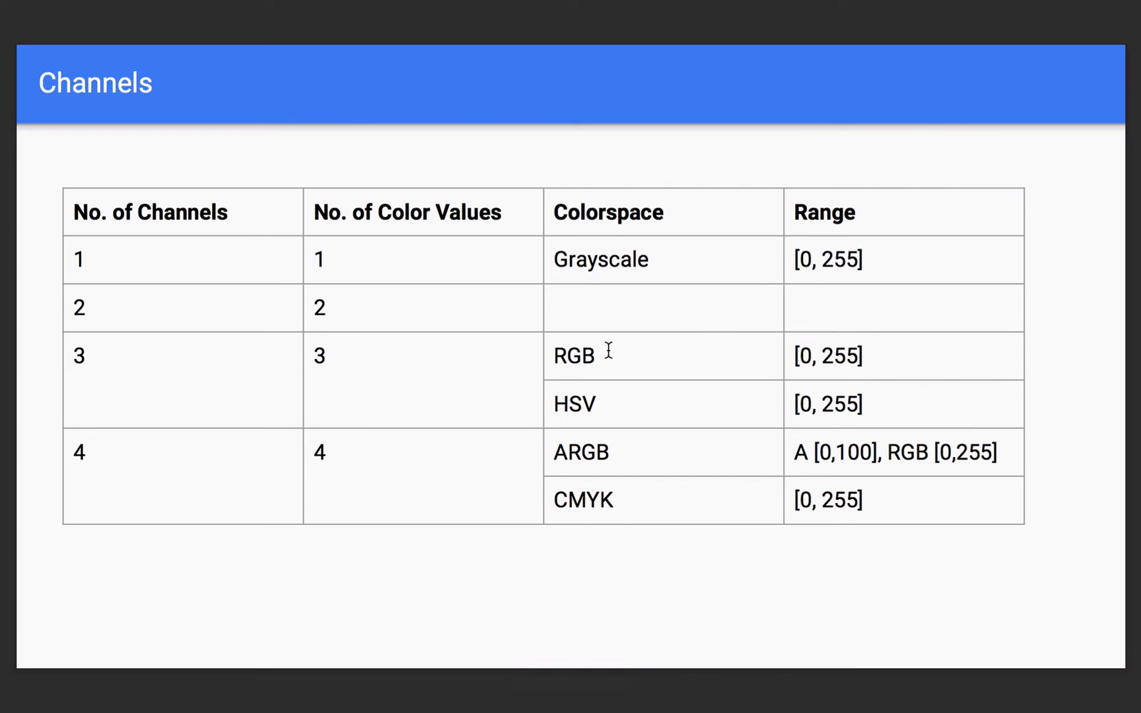
pyautogui.moveTo(657, 283)
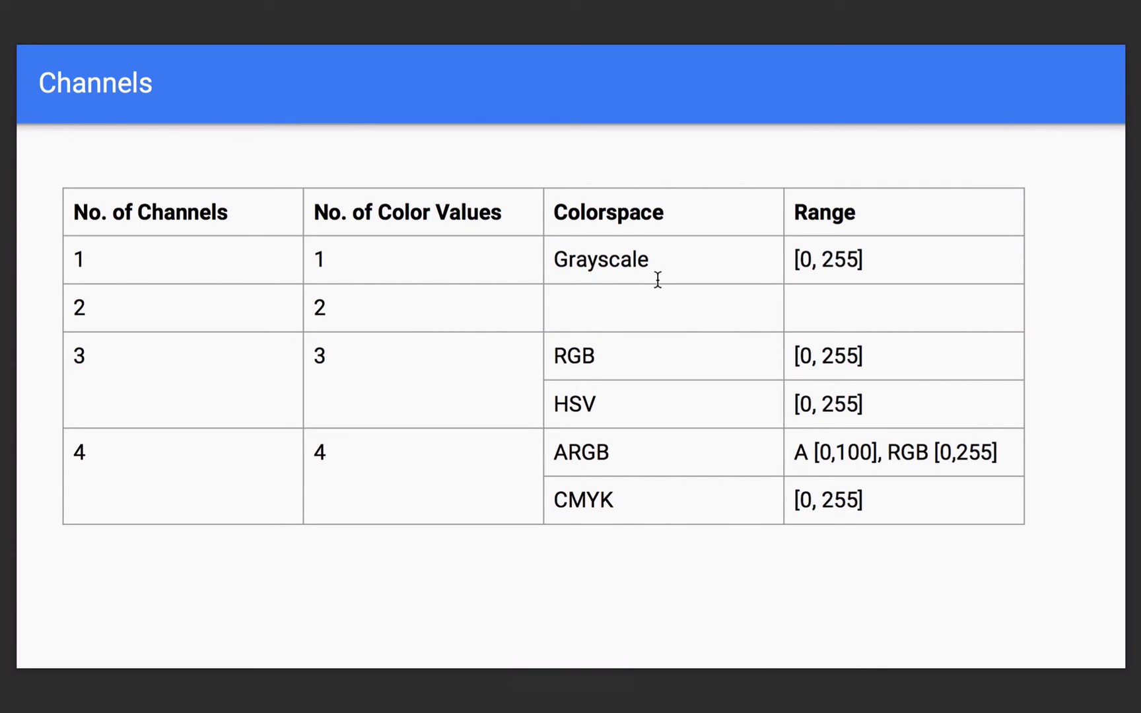
pyautogui.moveTo(574, 384)
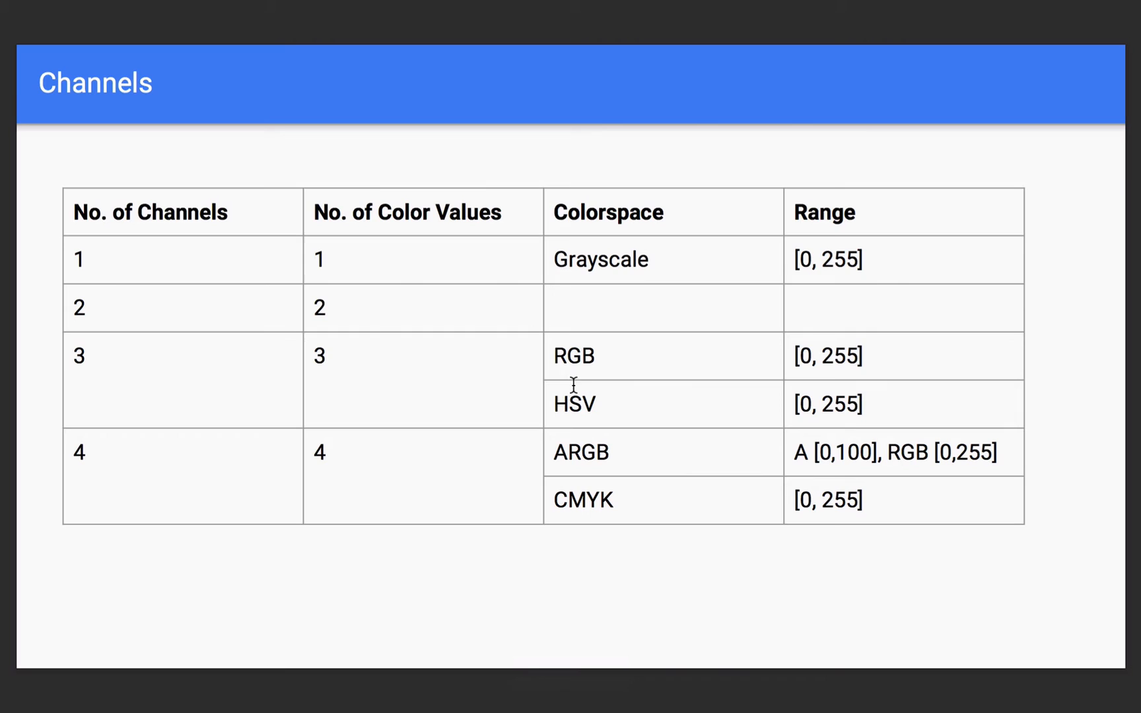
pyautogui.moveTo(623, 291)
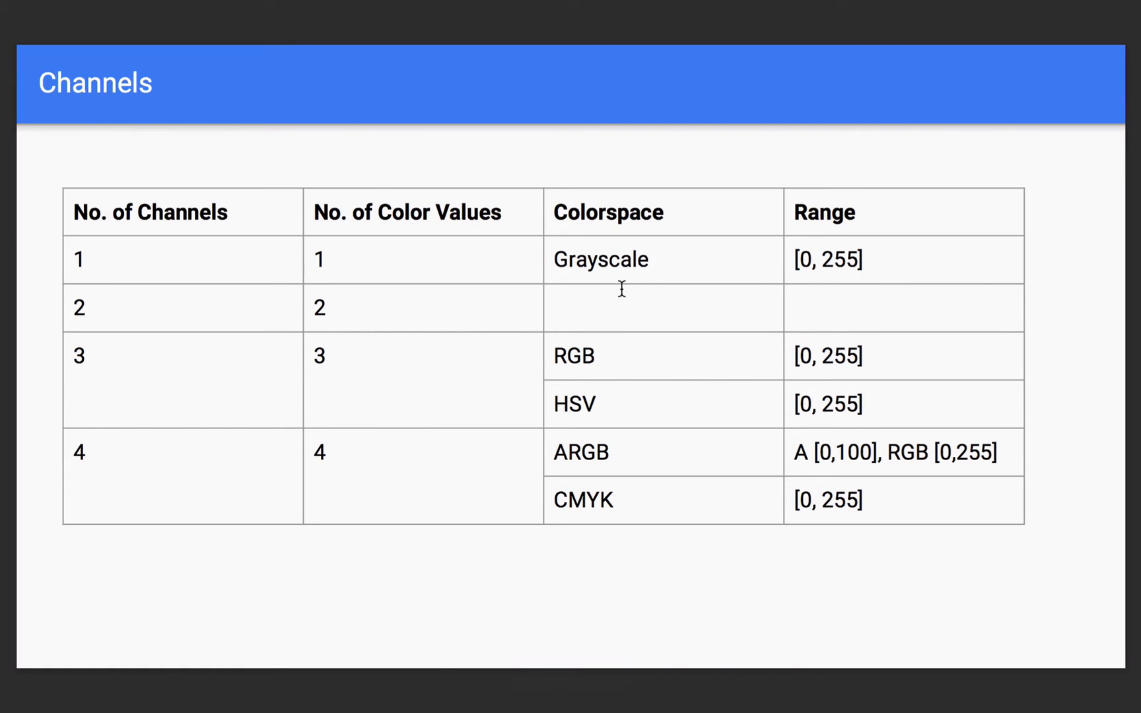
pyautogui.moveTo(287, 455)
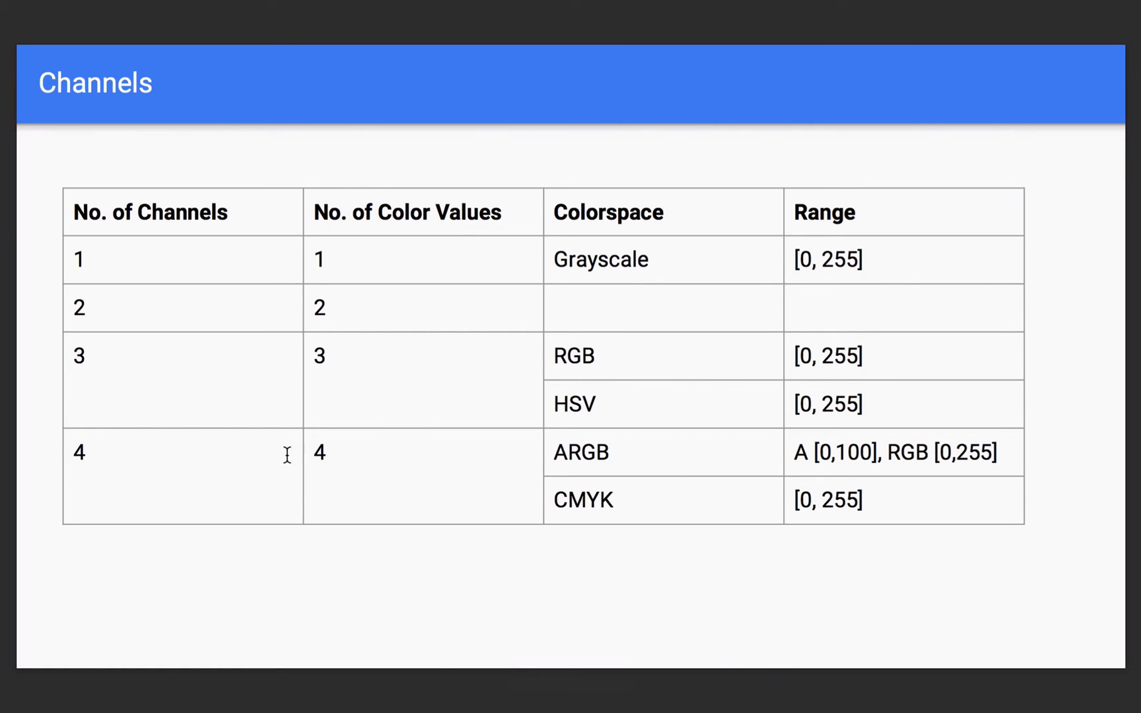
pyautogui.moveTo(273, 470)
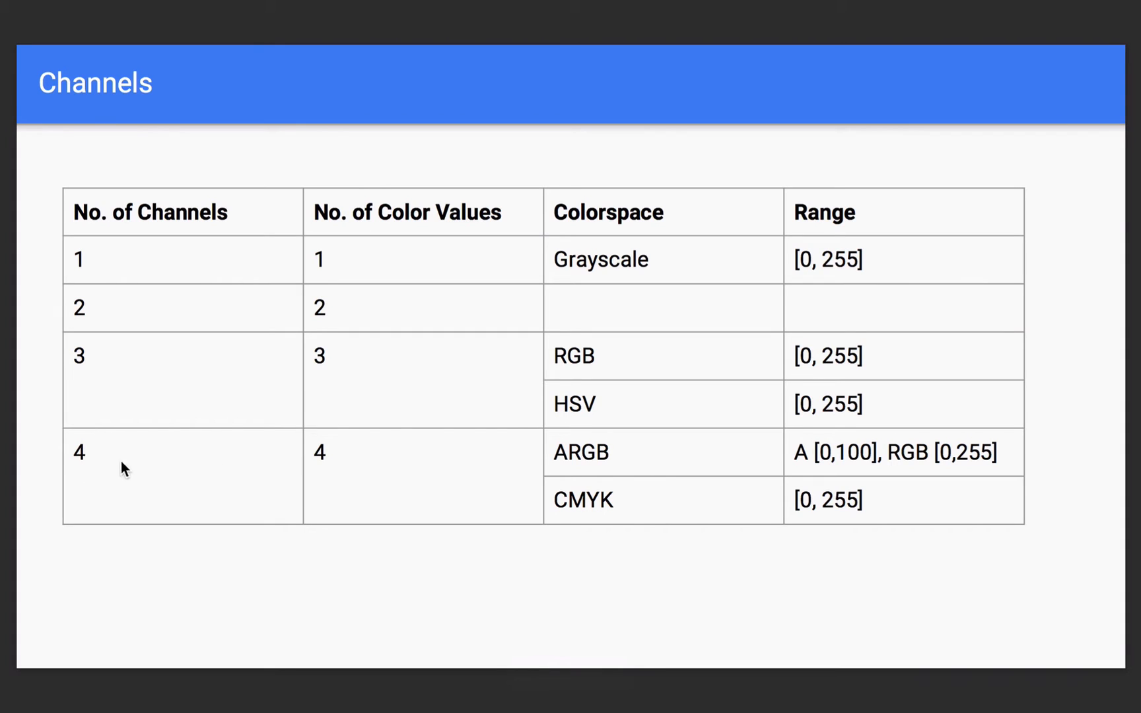
pyautogui.moveTo(363, 496)
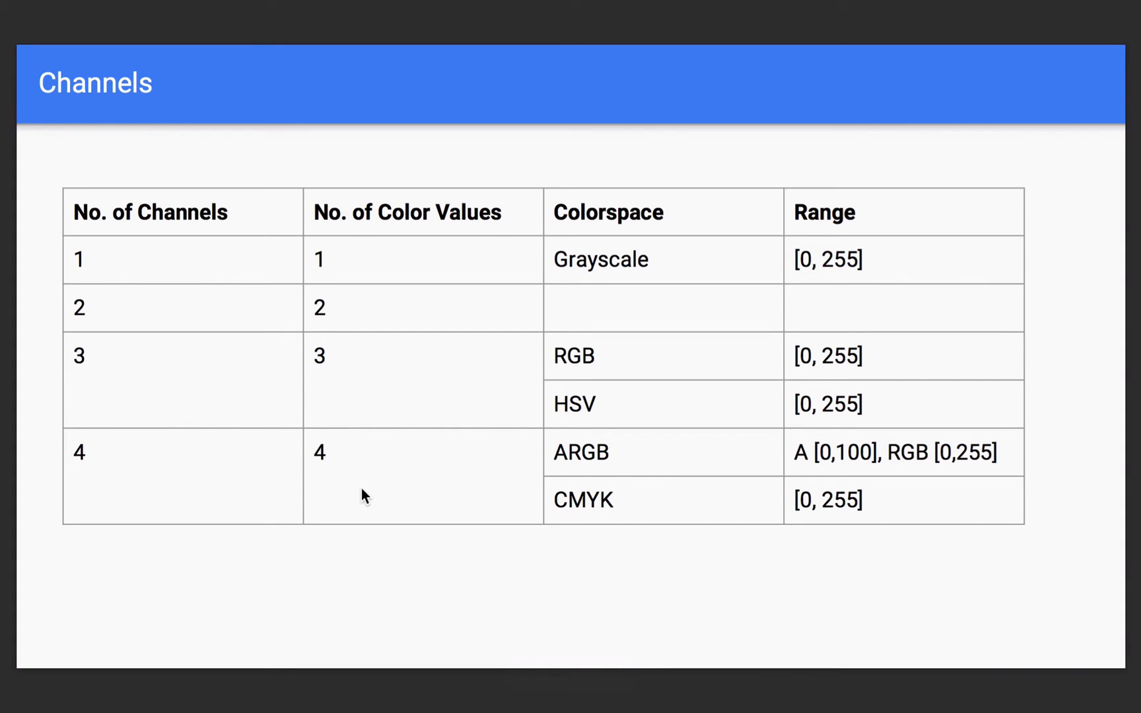
pyautogui.moveTo(406, 475)
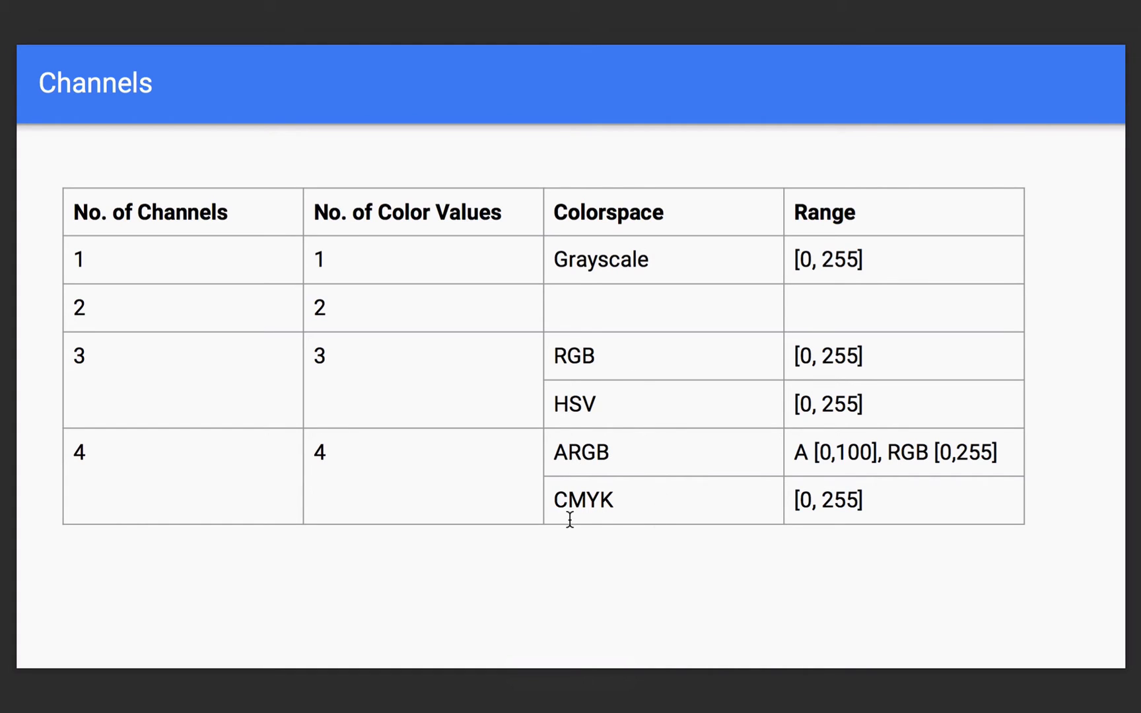
pyautogui.moveTo(591, 501)
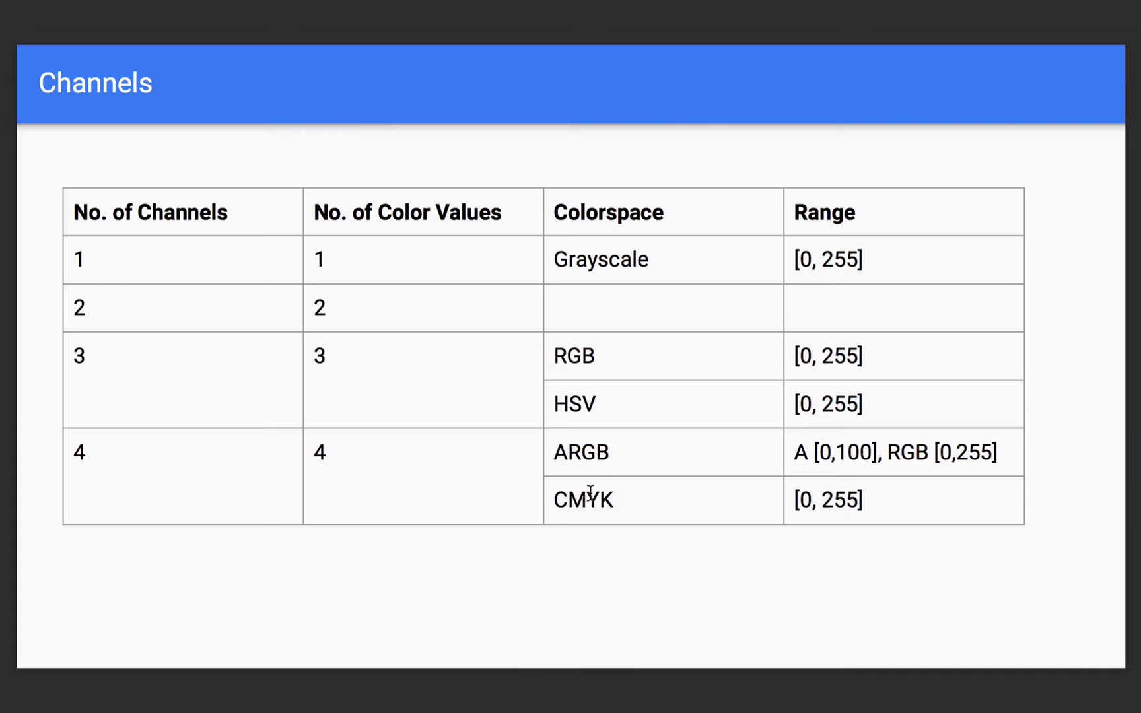
pyautogui.moveTo(579, 536)
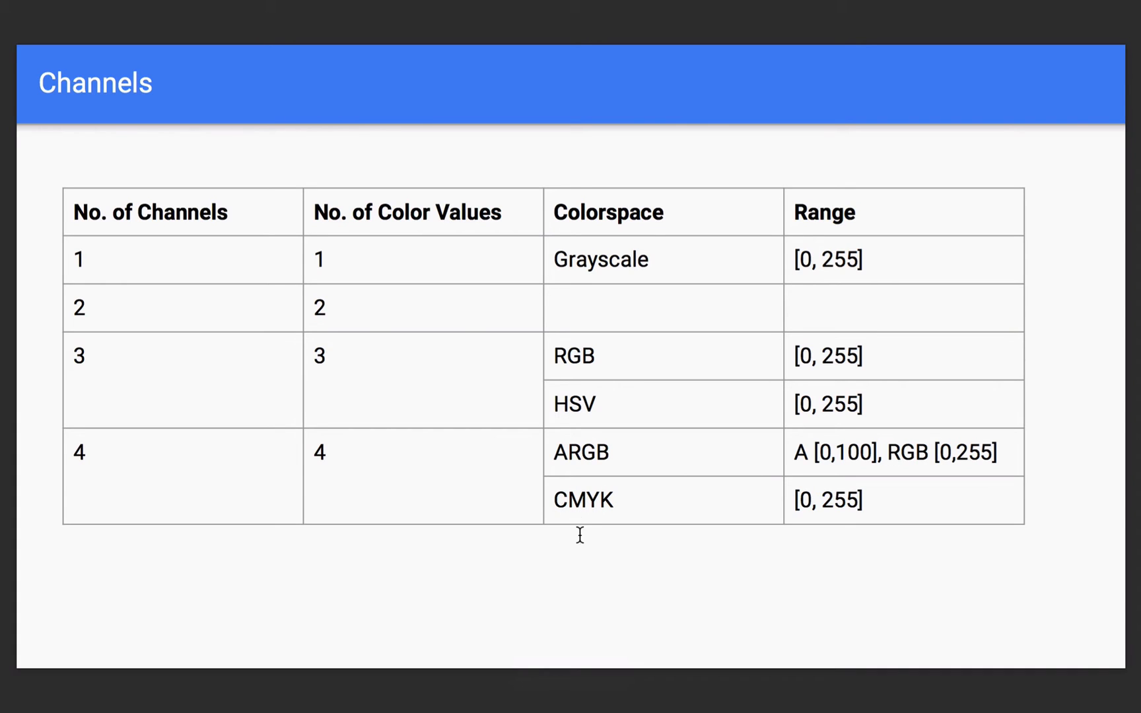
pyautogui.moveTo(608, 544)
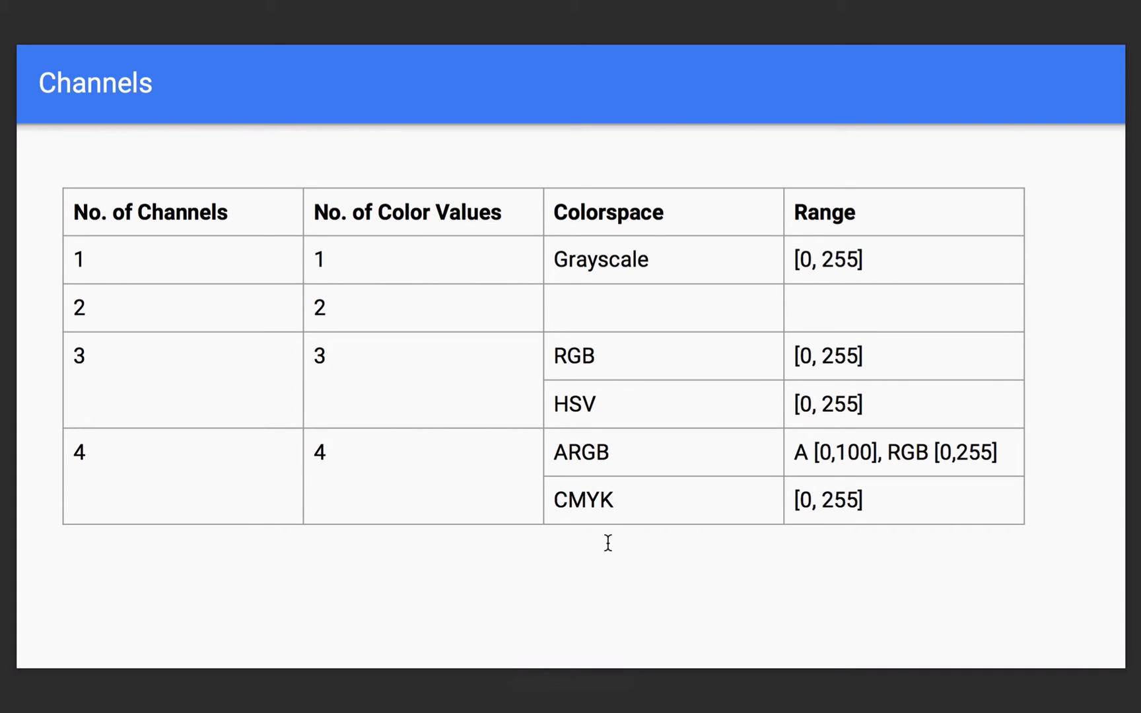
pyautogui.moveTo(719, 528)
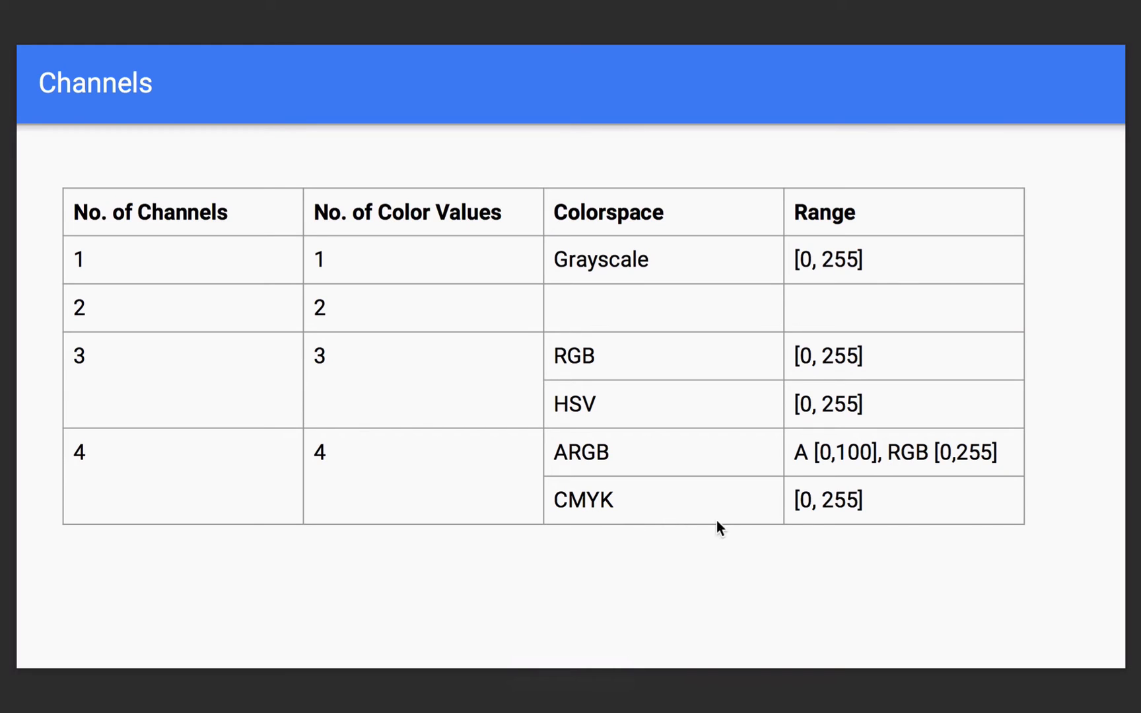
pyautogui.moveTo(694, 538)
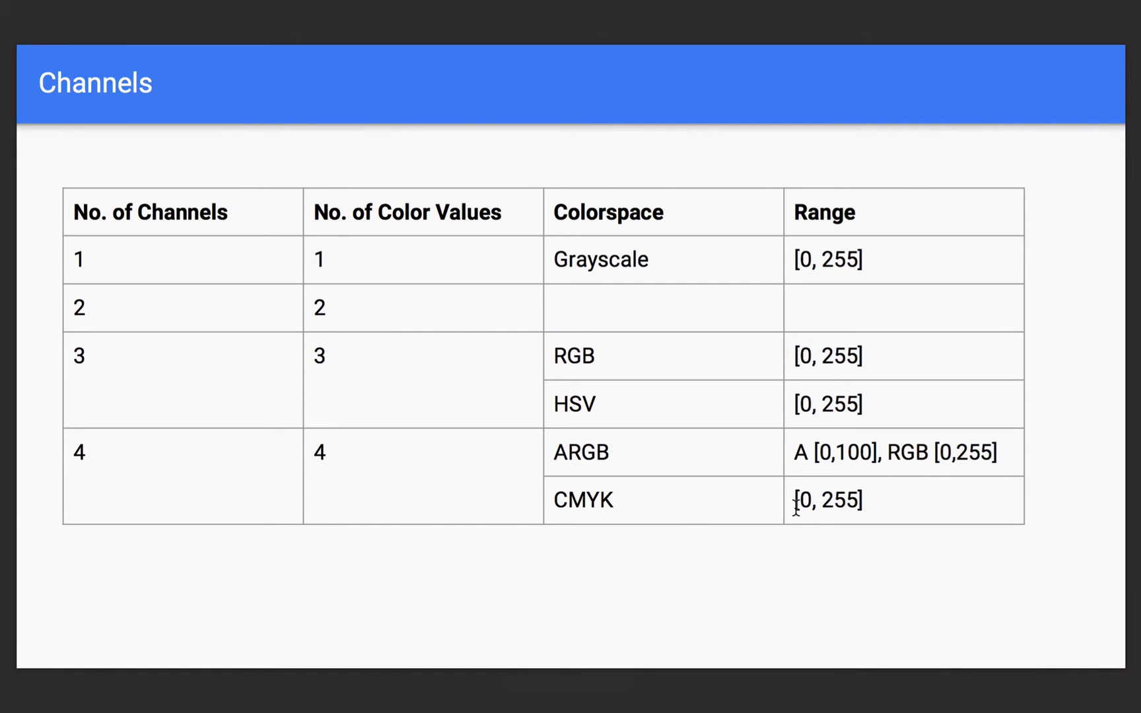
pyautogui.moveTo(738, 465)
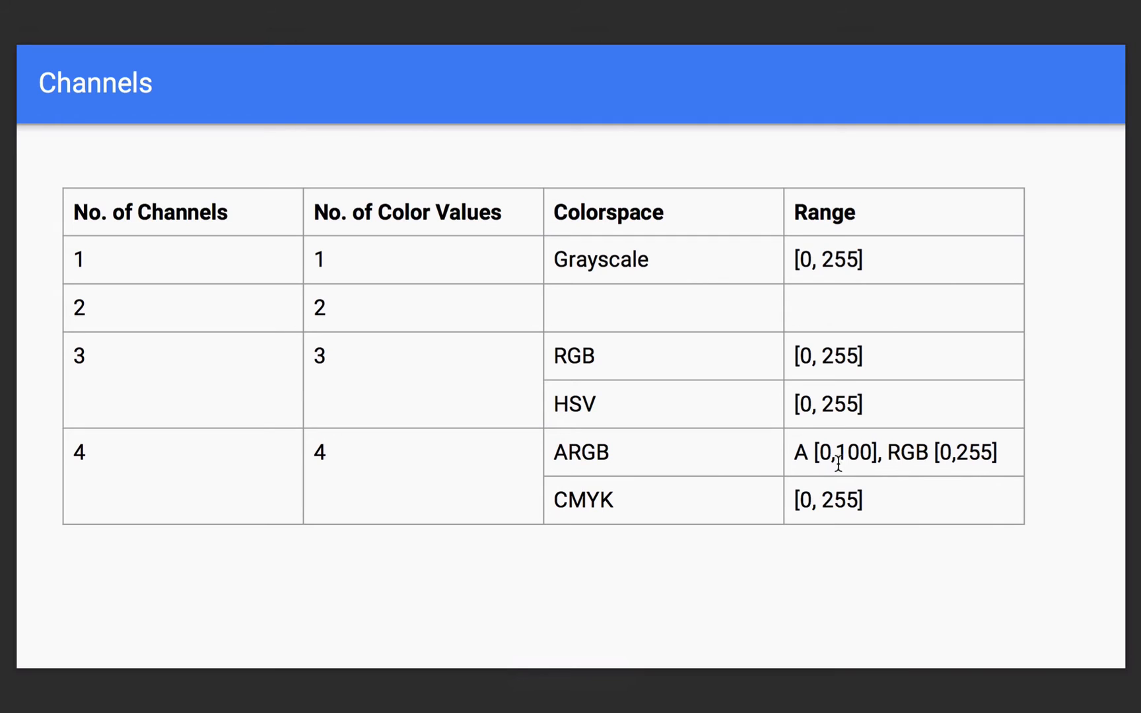
pyautogui.moveTo(992, 437)
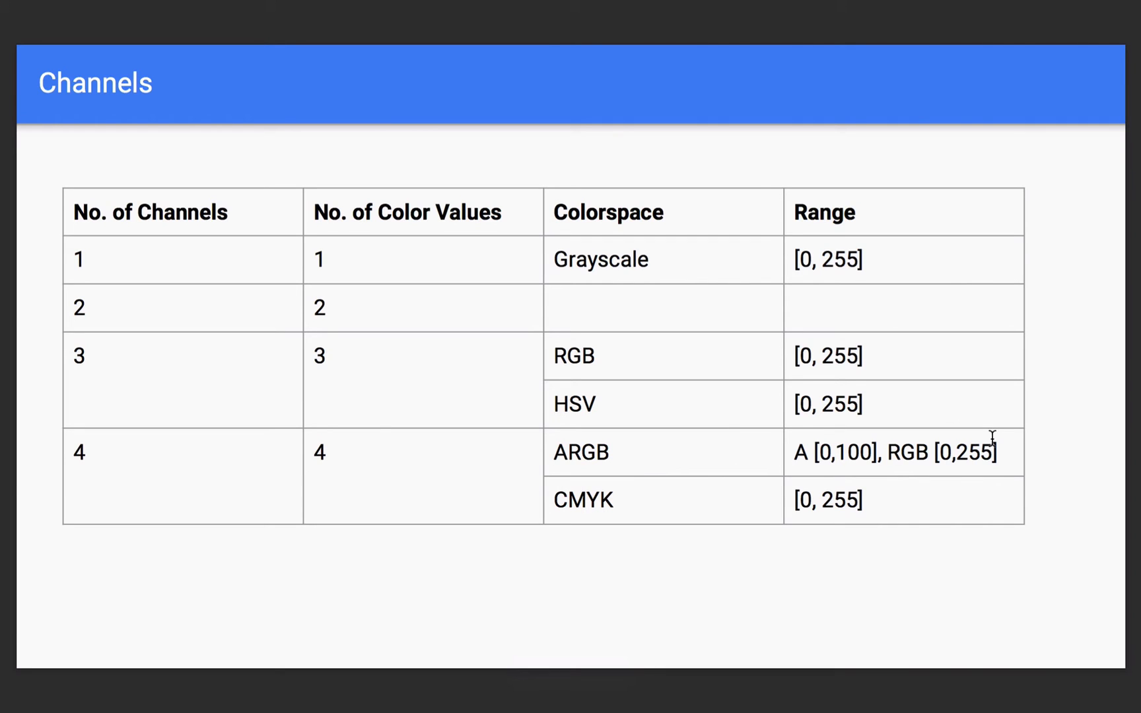
pyautogui.moveTo(960, 458)
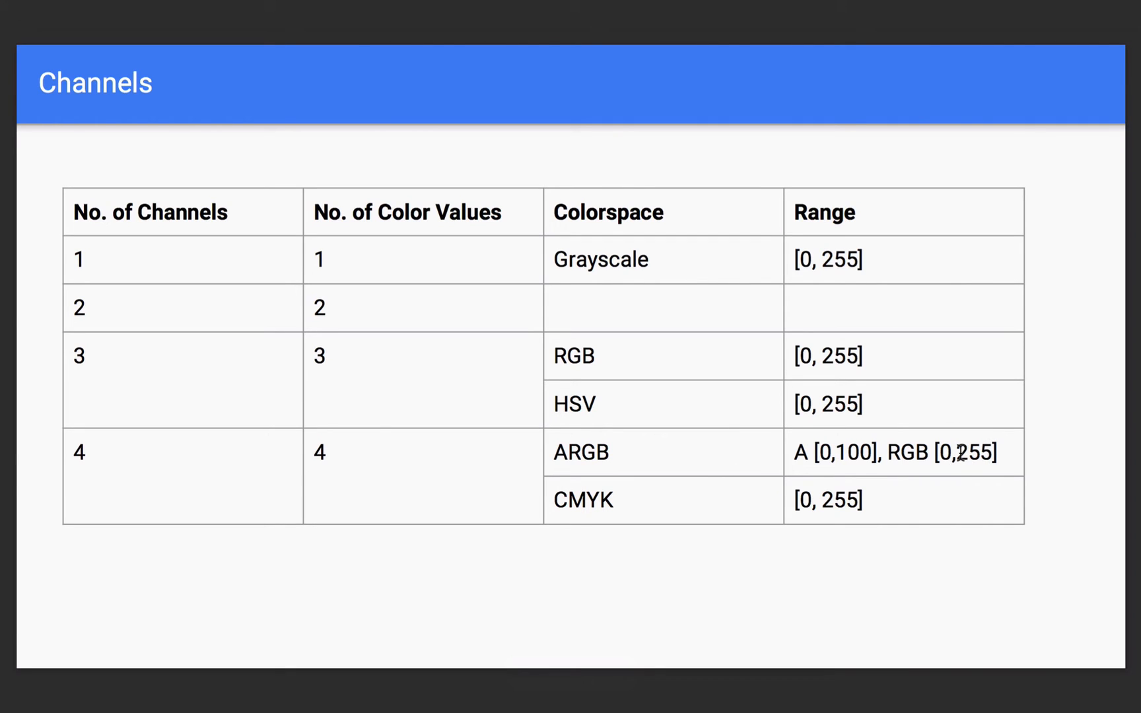
pyautogui.moveTo(910, 454)
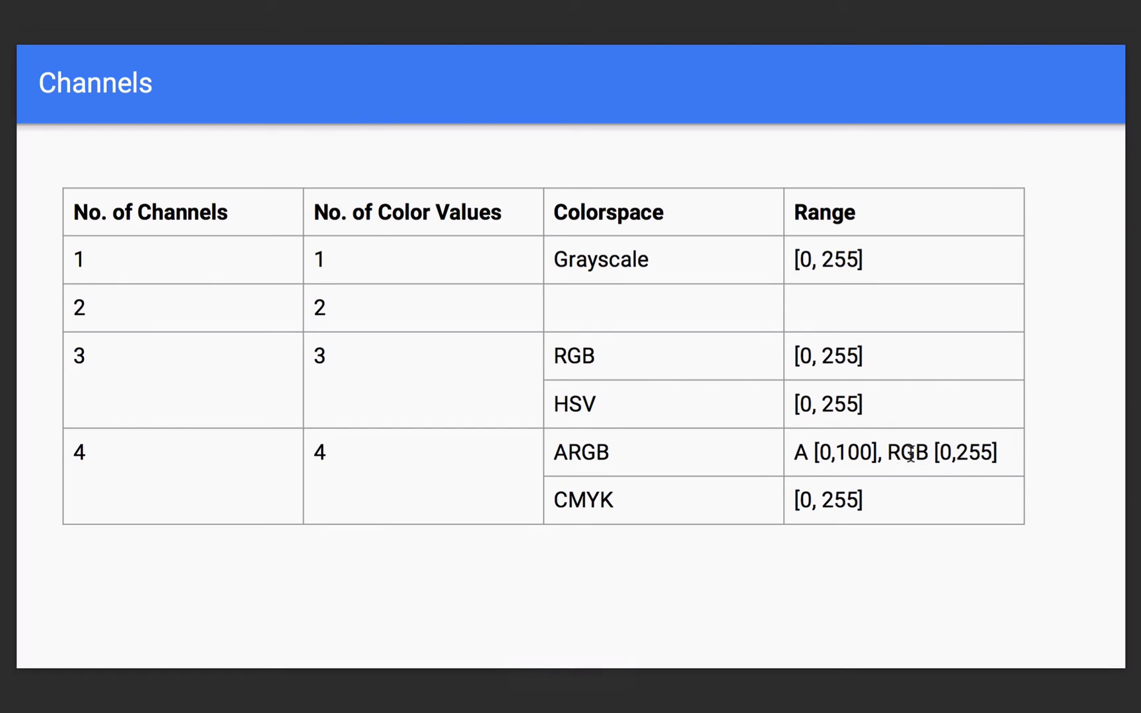
pyautogui.moveTo(886, 447)
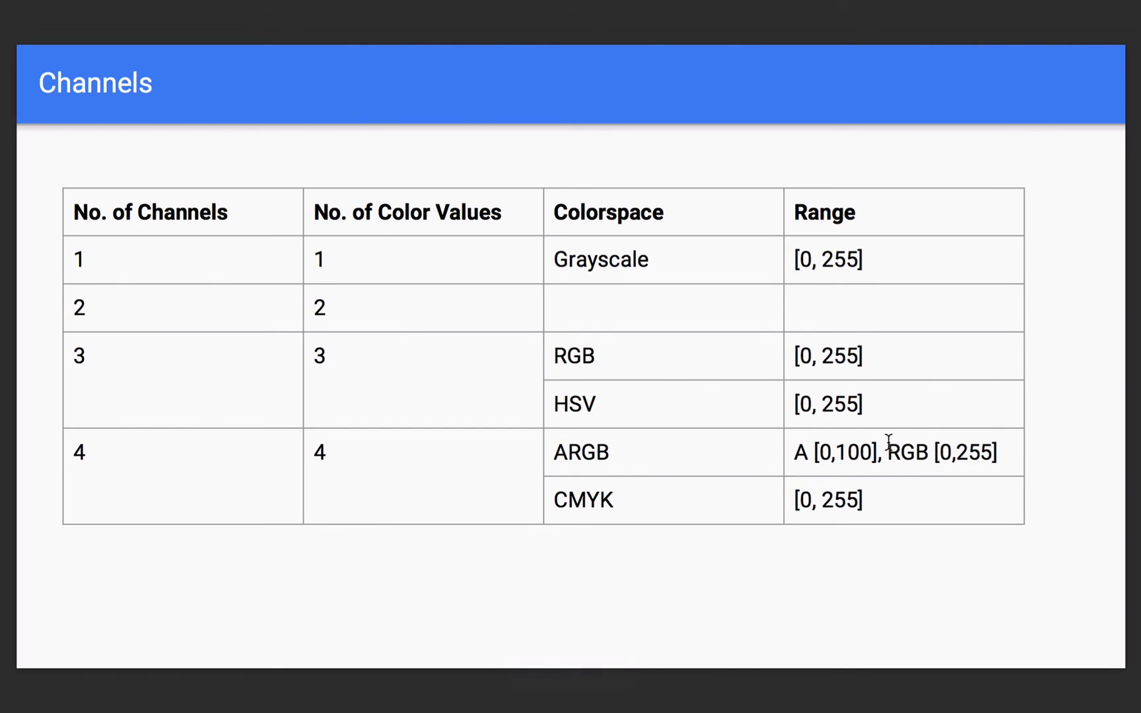
pyautogui.moveTo(616, 373)
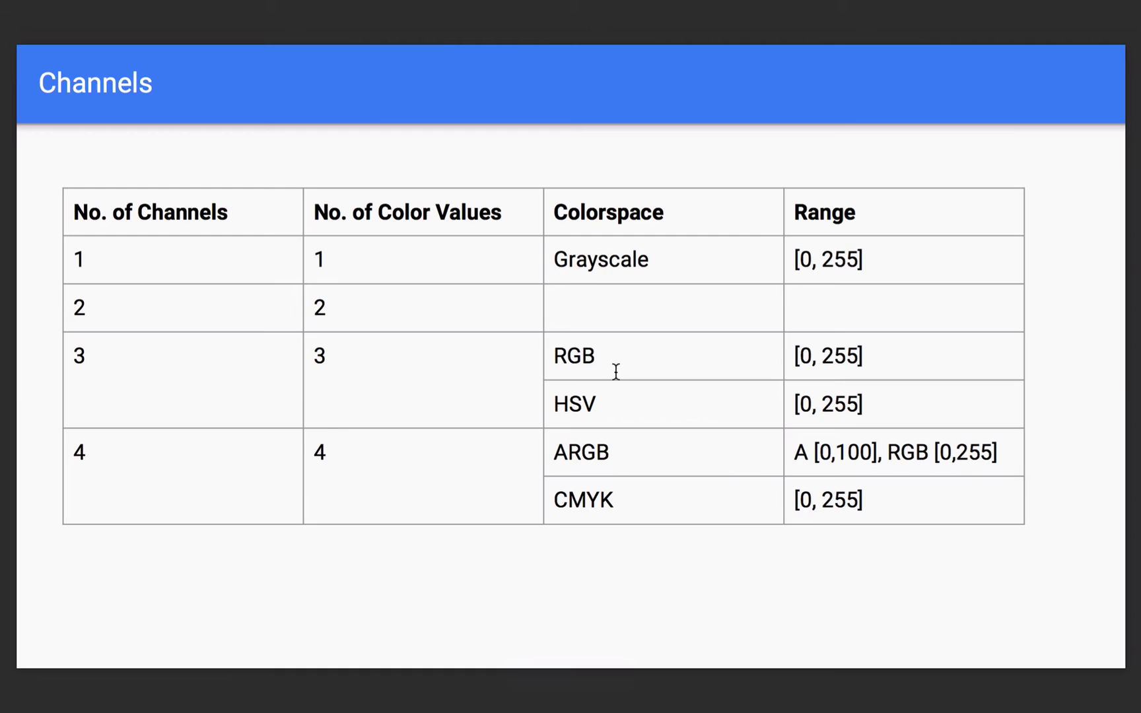
pyautogui.moveTo(728, 438)
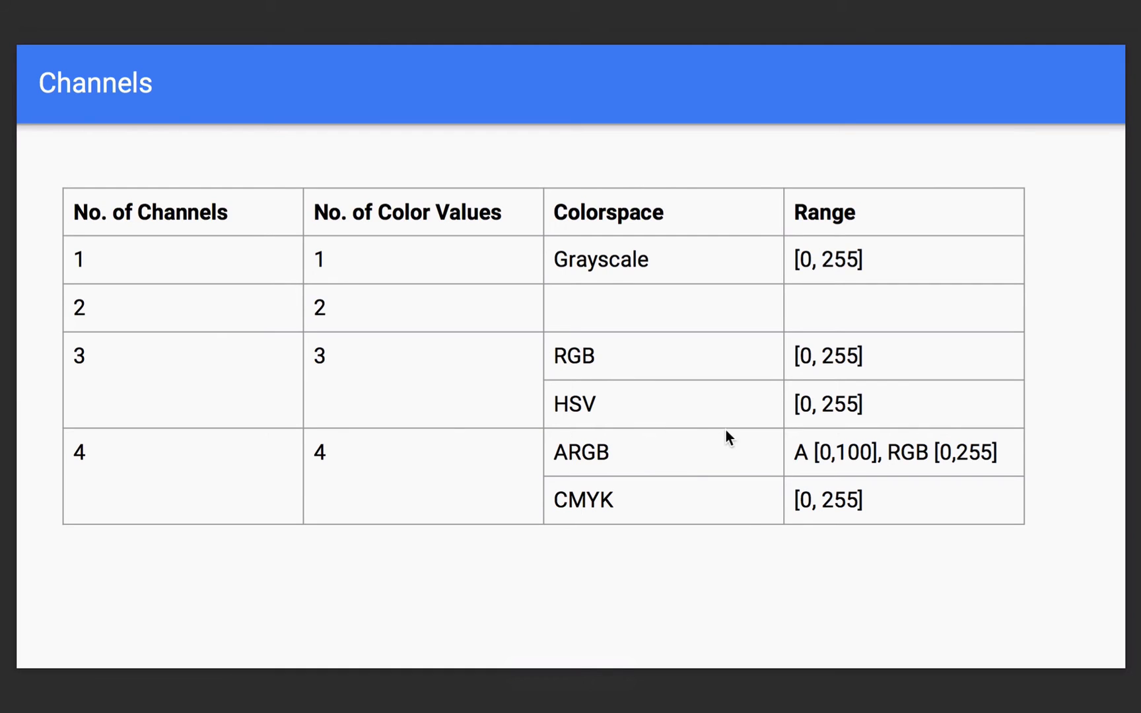
pyautogui.moveTo(742, 516)
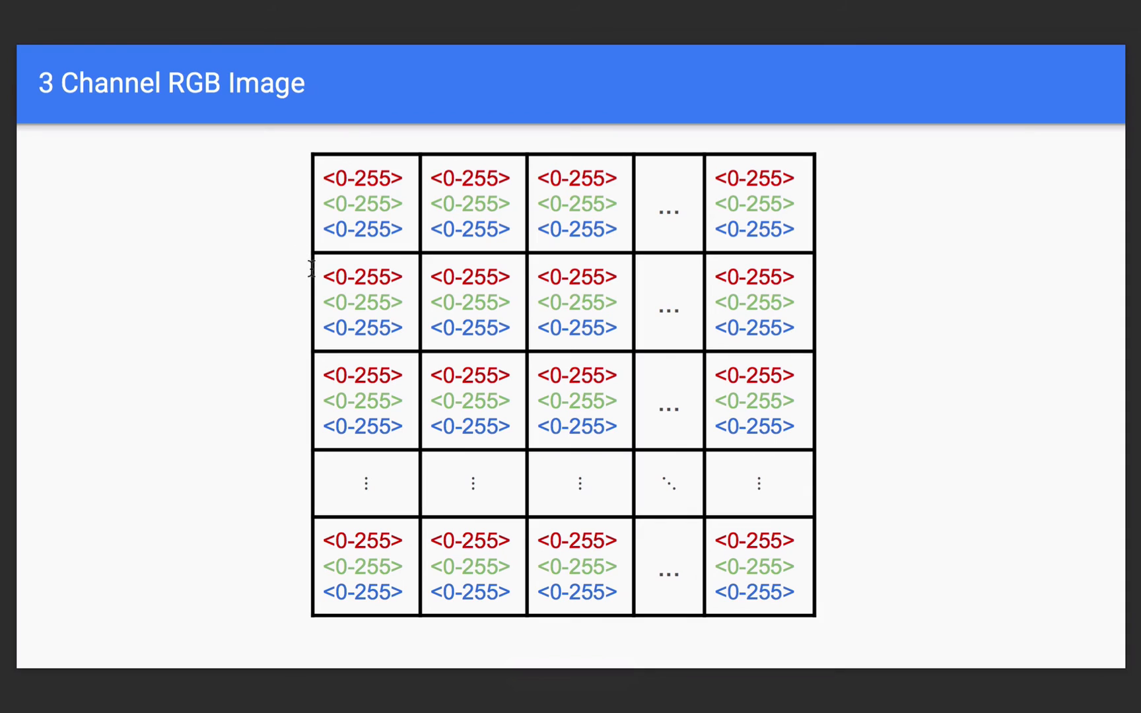
pyautogui.moveTo(365, 287)
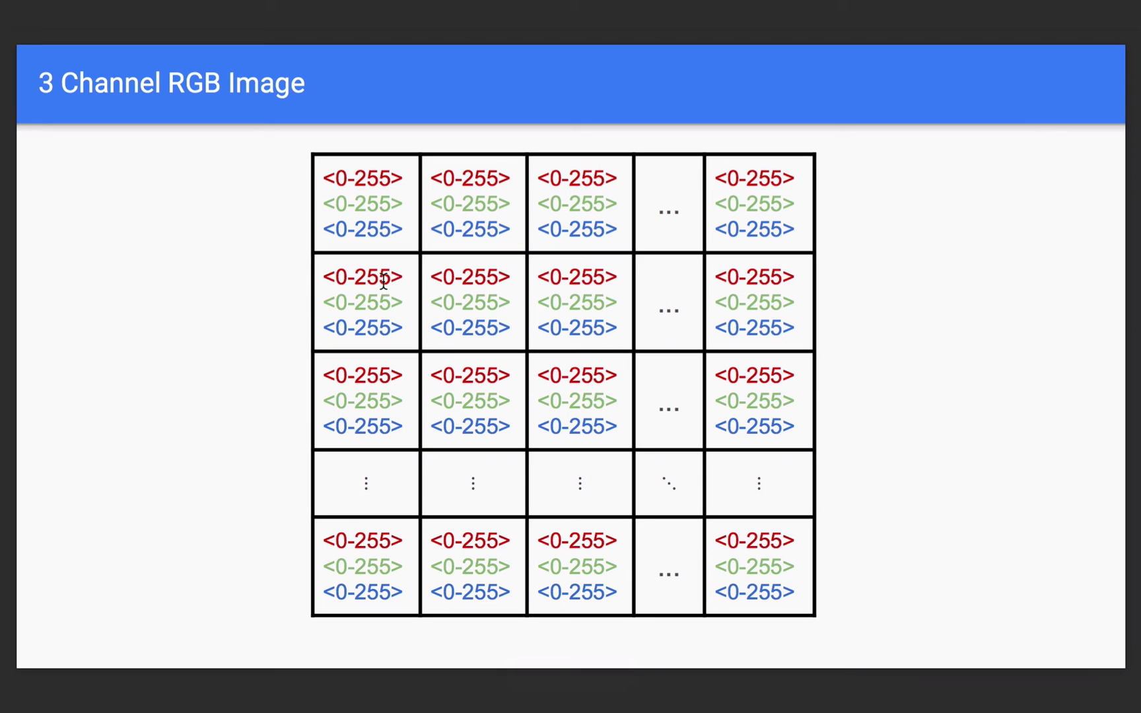
pyautogui.moveTo(759, 572)
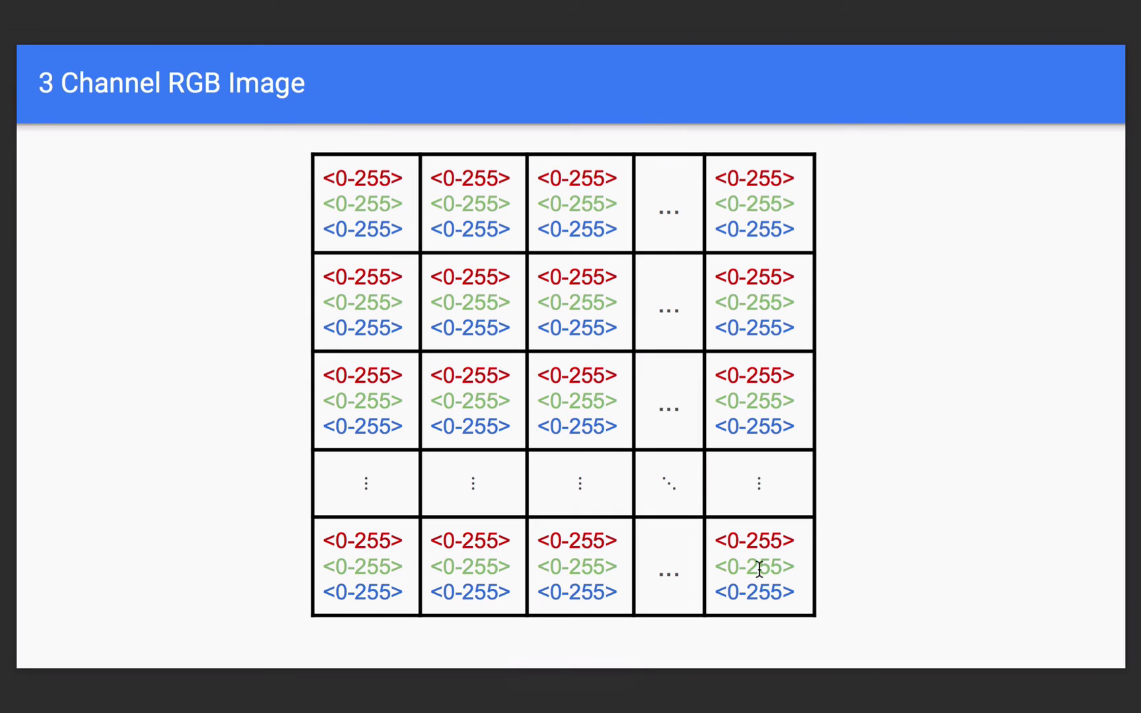
pyautogui.moveTo(457, 323)
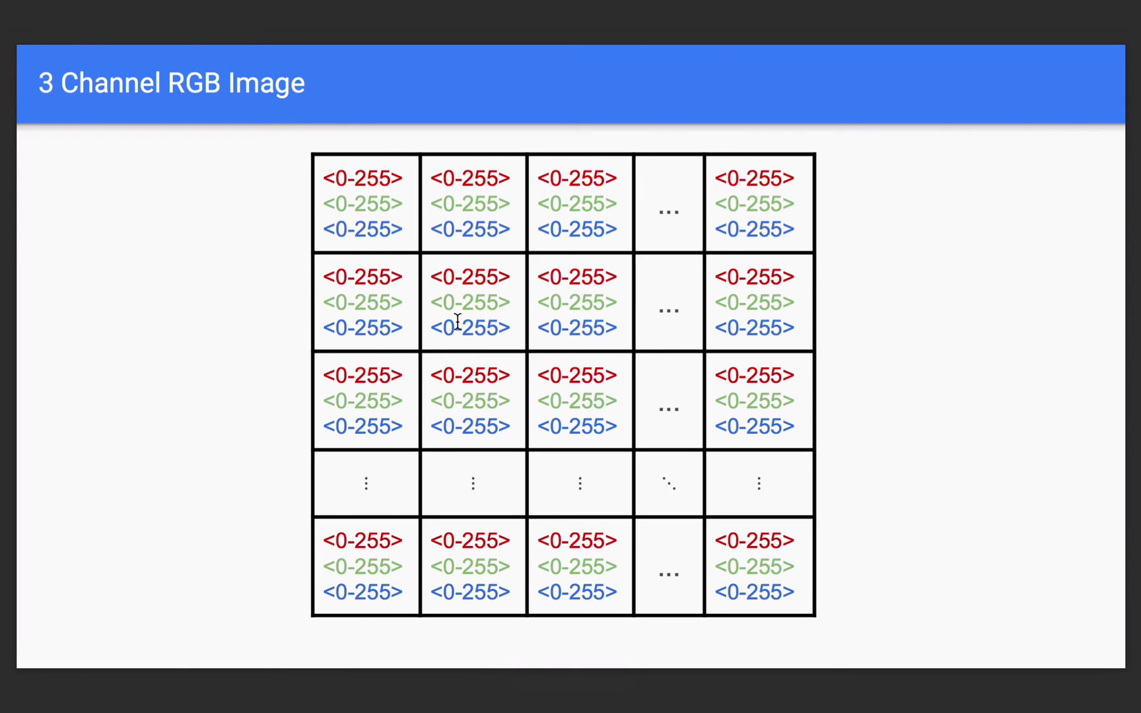
pyautogui.moveTo(404, 387)
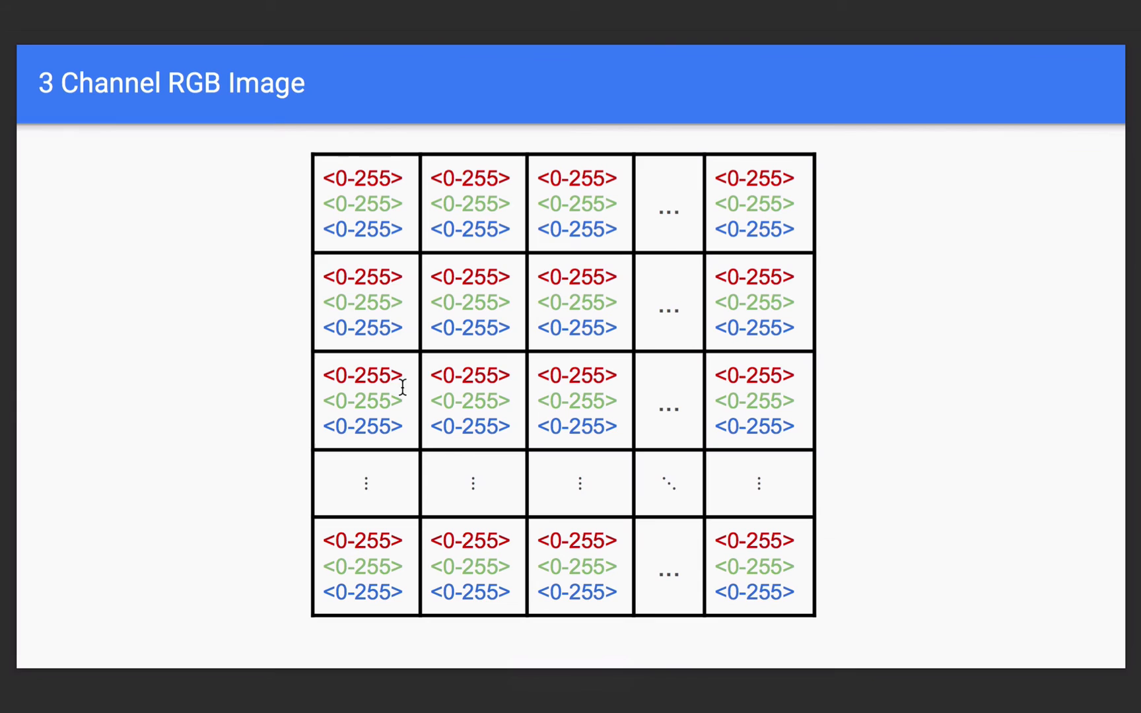
pyautogui.moveTo(543, 396)
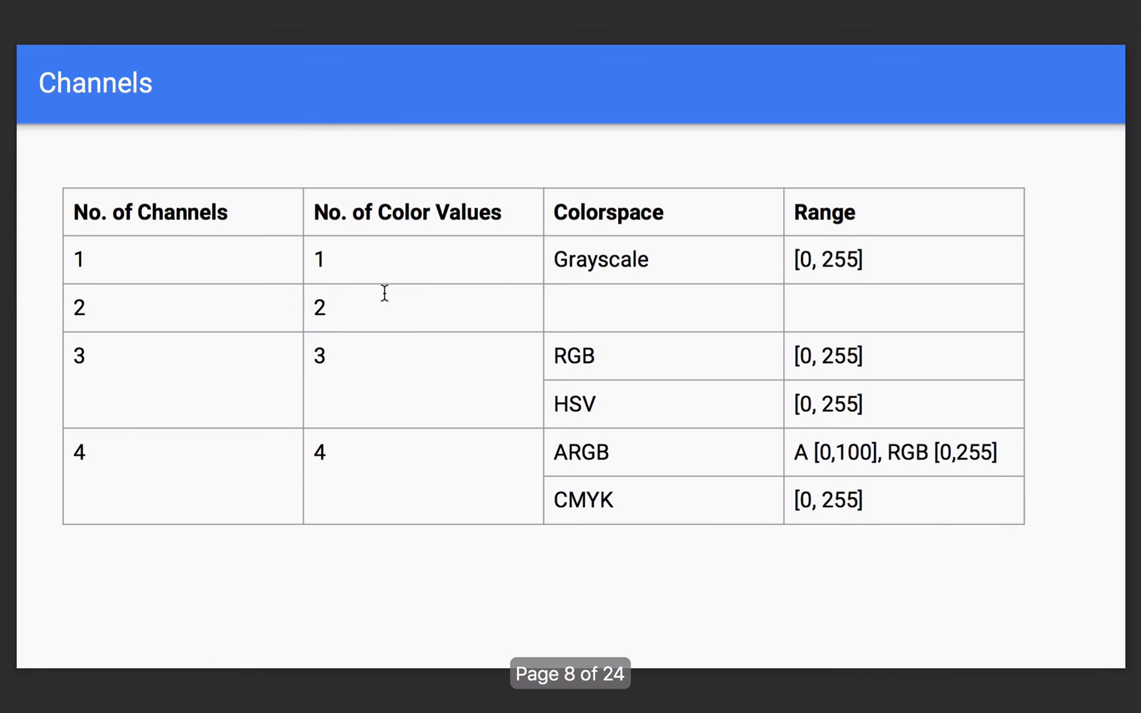
# - Advance the presentation from the Channels table to slide 9, '3 Channel RGB Image'
pyautogui.press('Right')
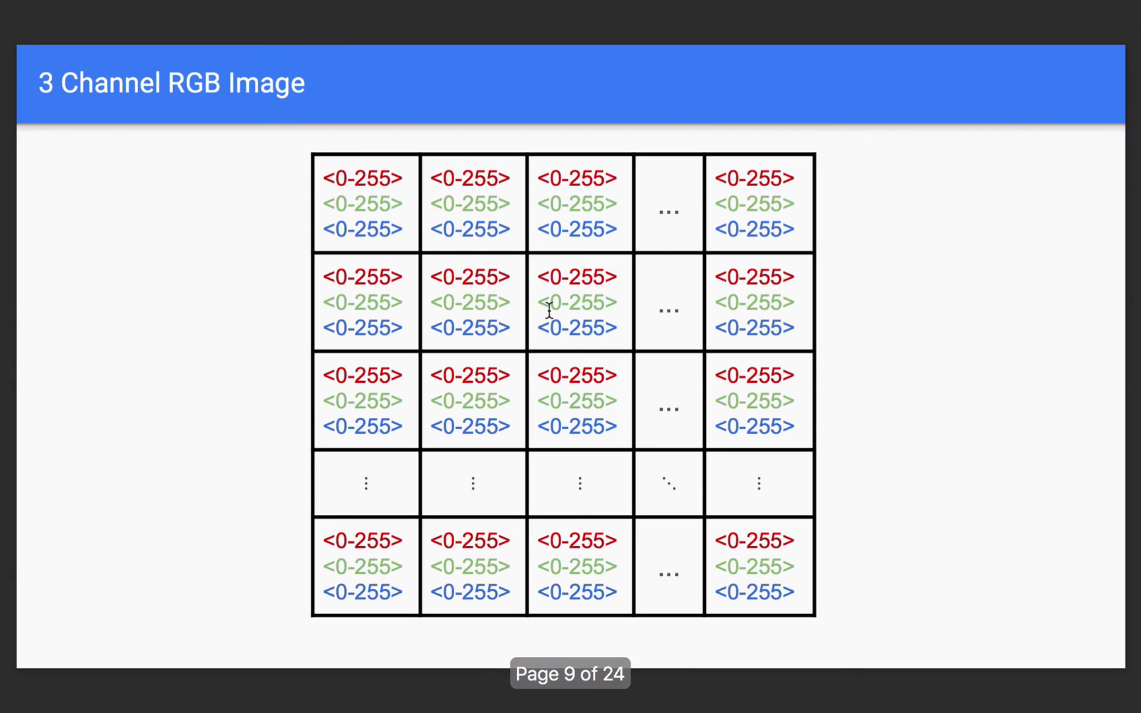